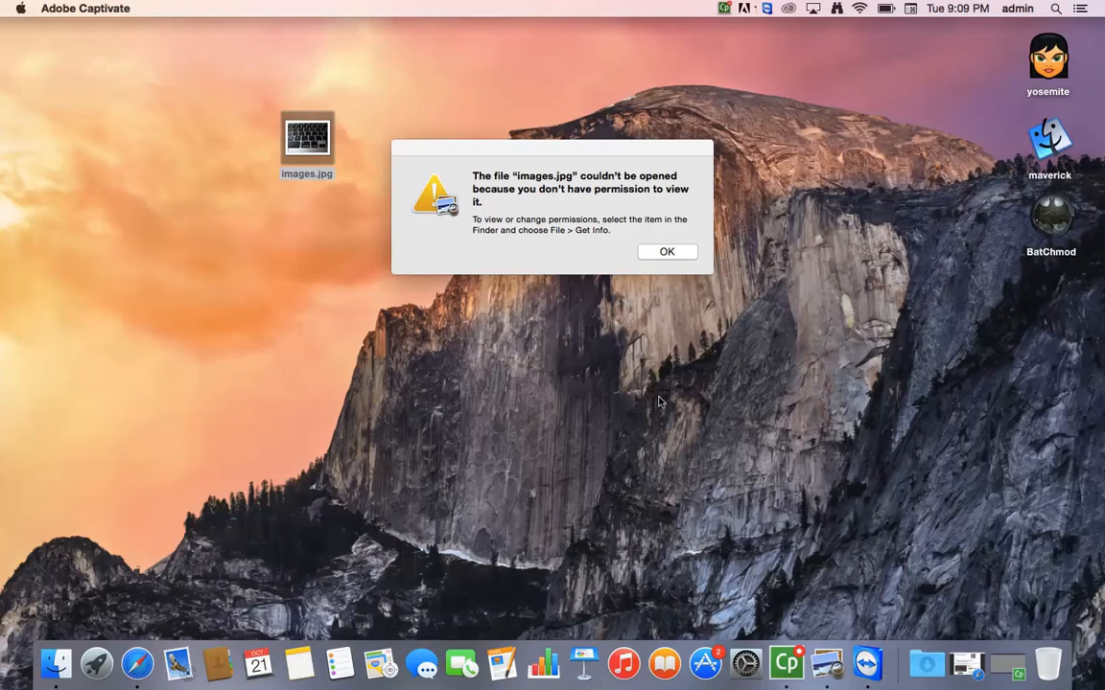
pyautogui.moveTo(583, 261)
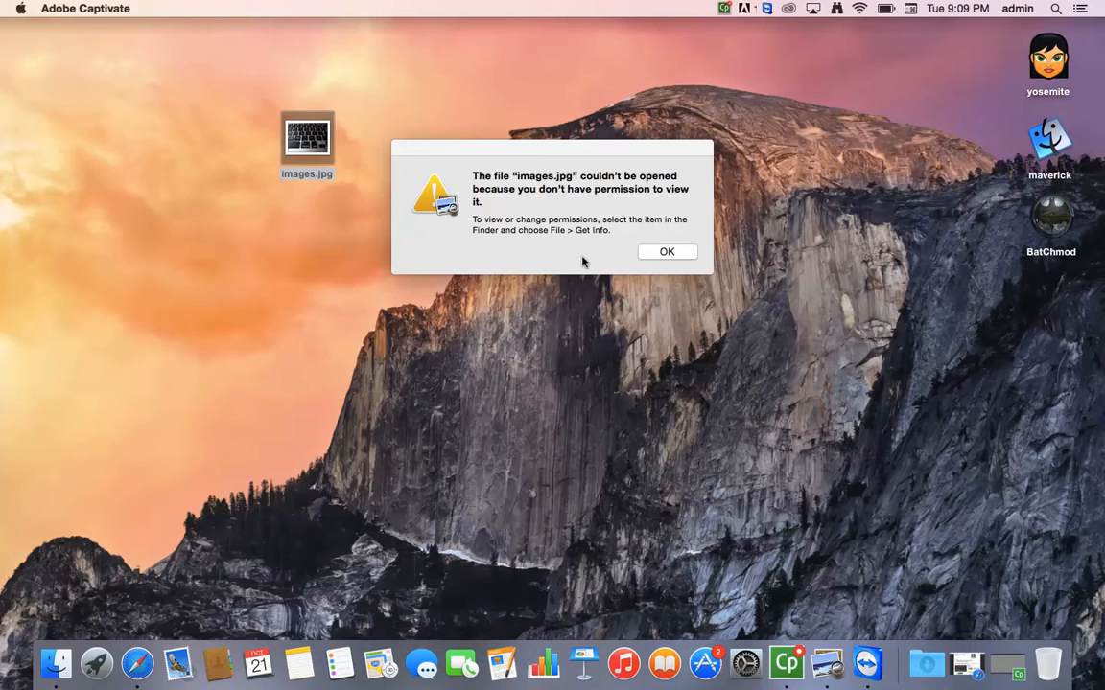
pyautogui.moveTo(514, 209)
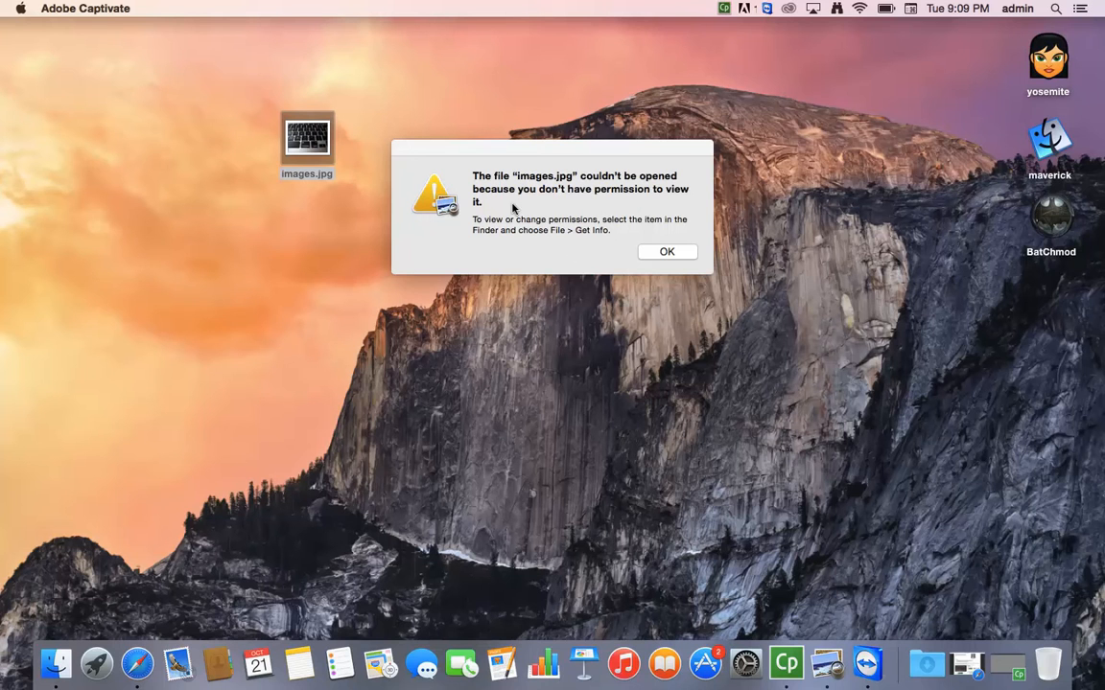
pyautogui.moveTo(541, 226)
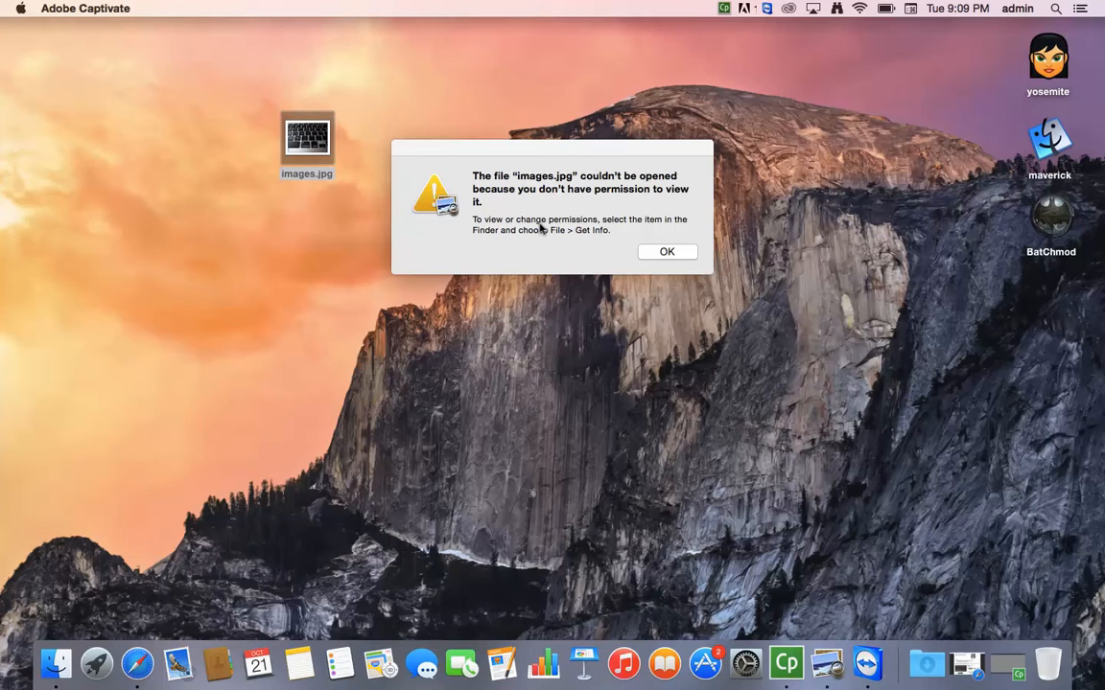
pyautogui.moveTo(356, 158)
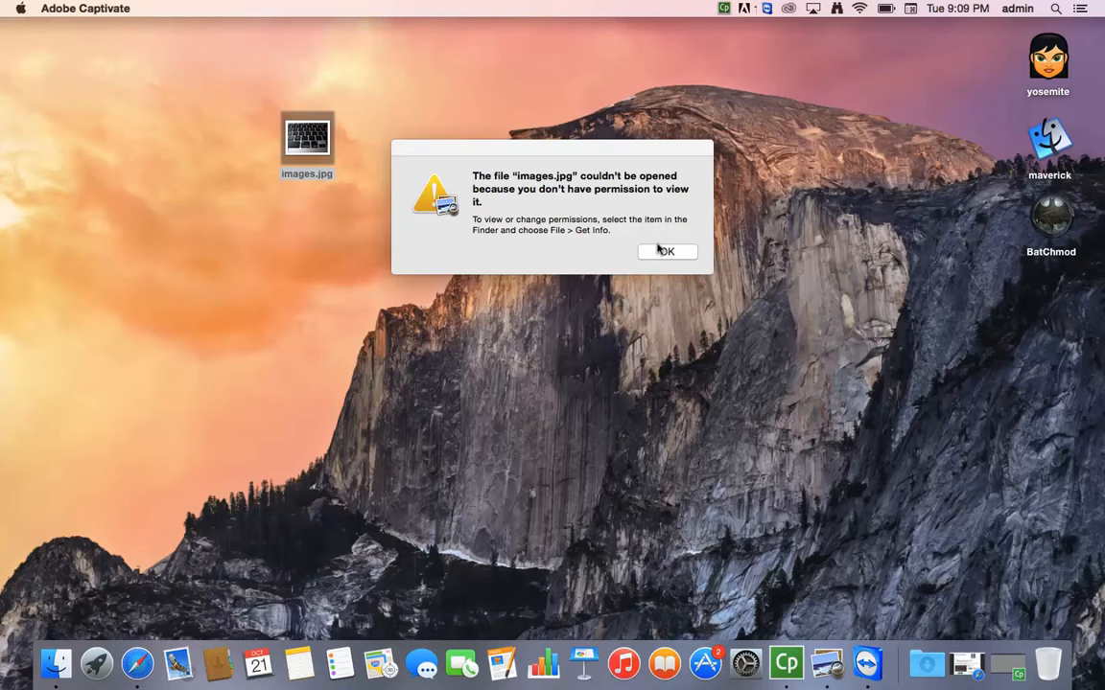
# Dismiss Preview's alert that images.jpg can't be opened for lack of permission.
pyautogui.click(667, 252)
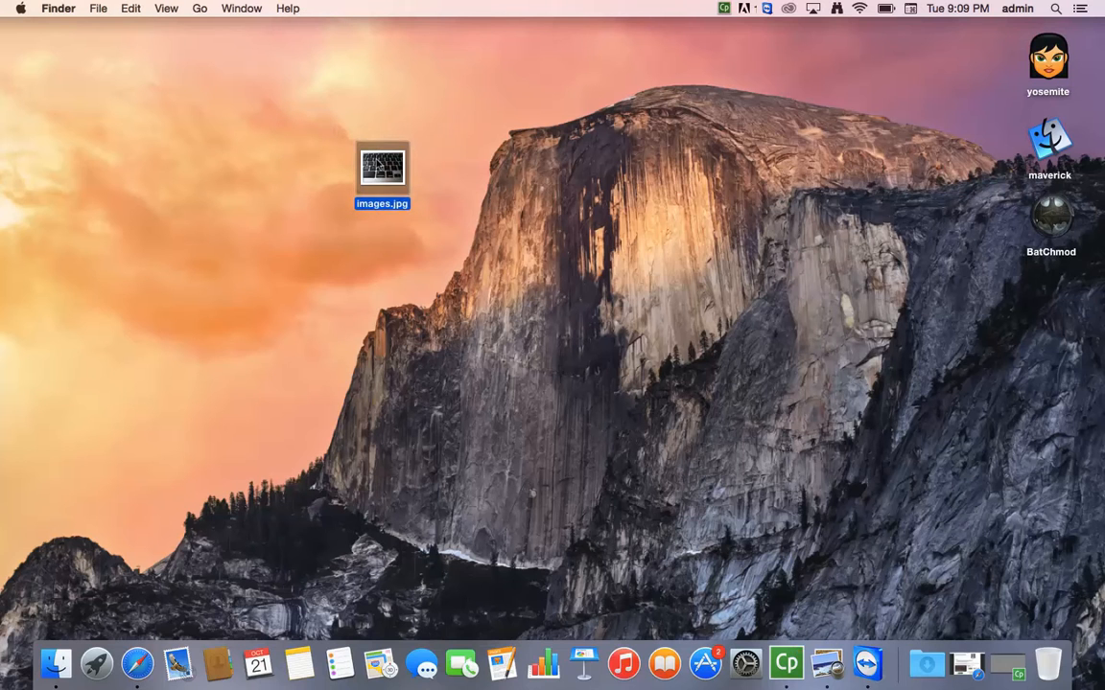
pyautogui.doubleClick(381, 169)
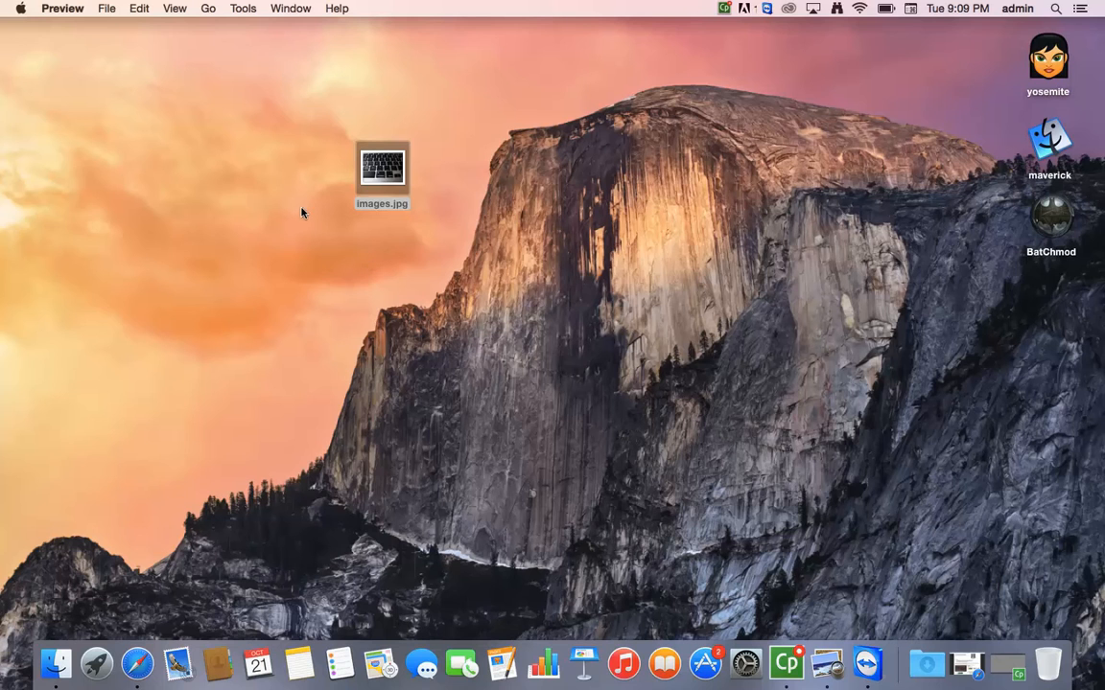
pyautogui.click(382, 165)
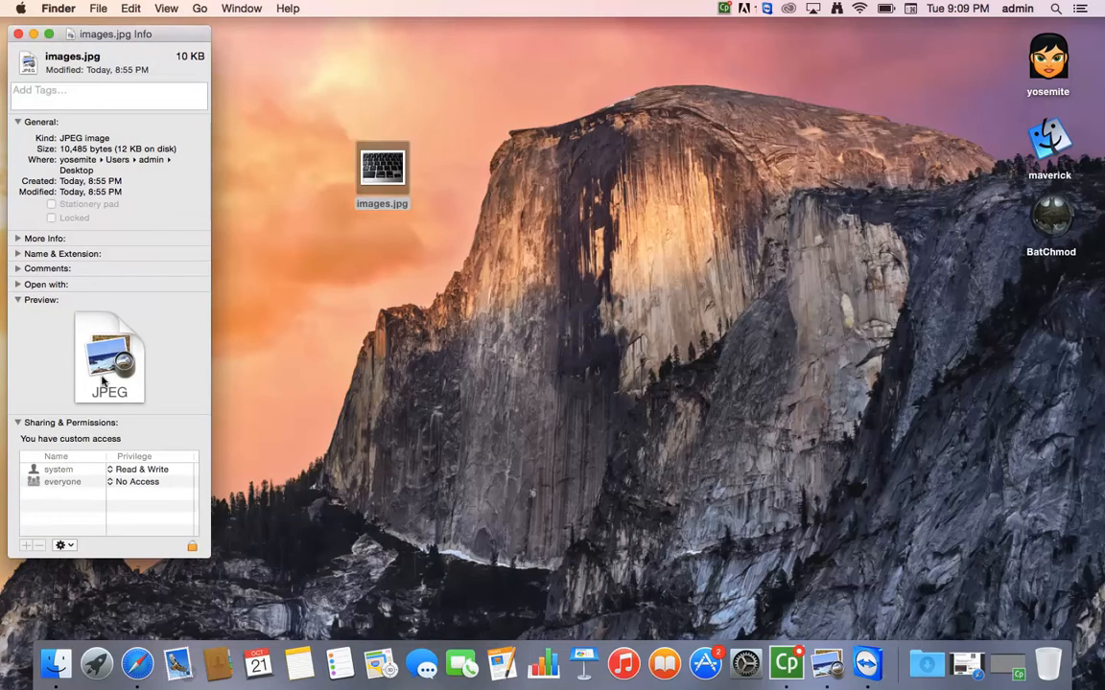
pyautogui.moveTo(186, 545)
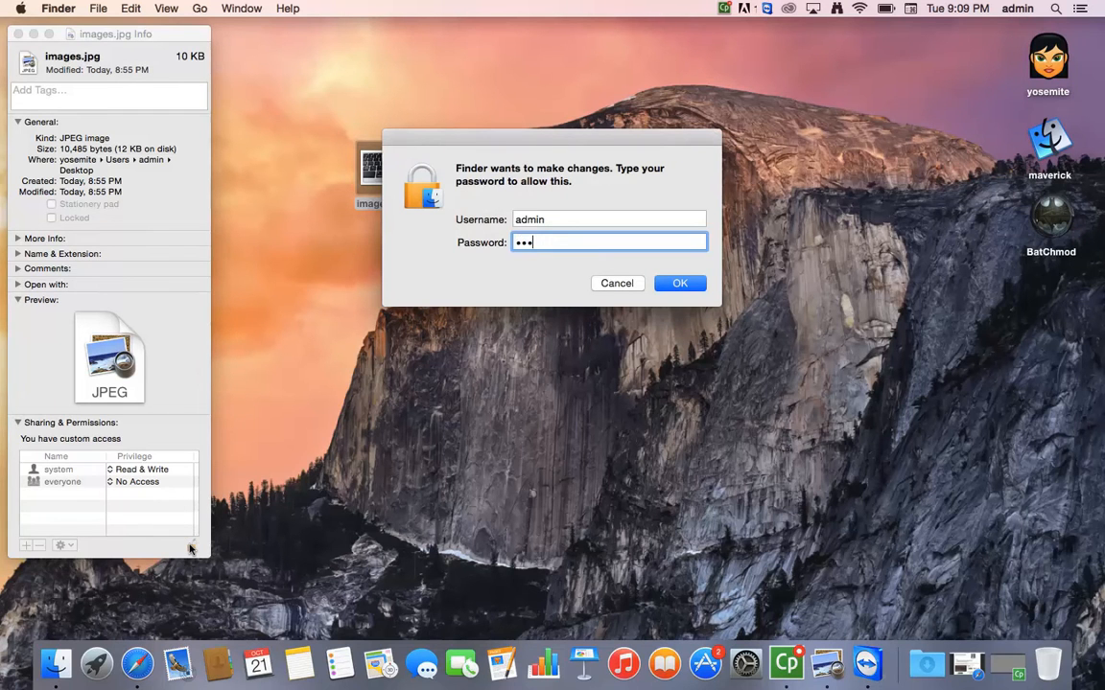
pyautogui.write('••••')
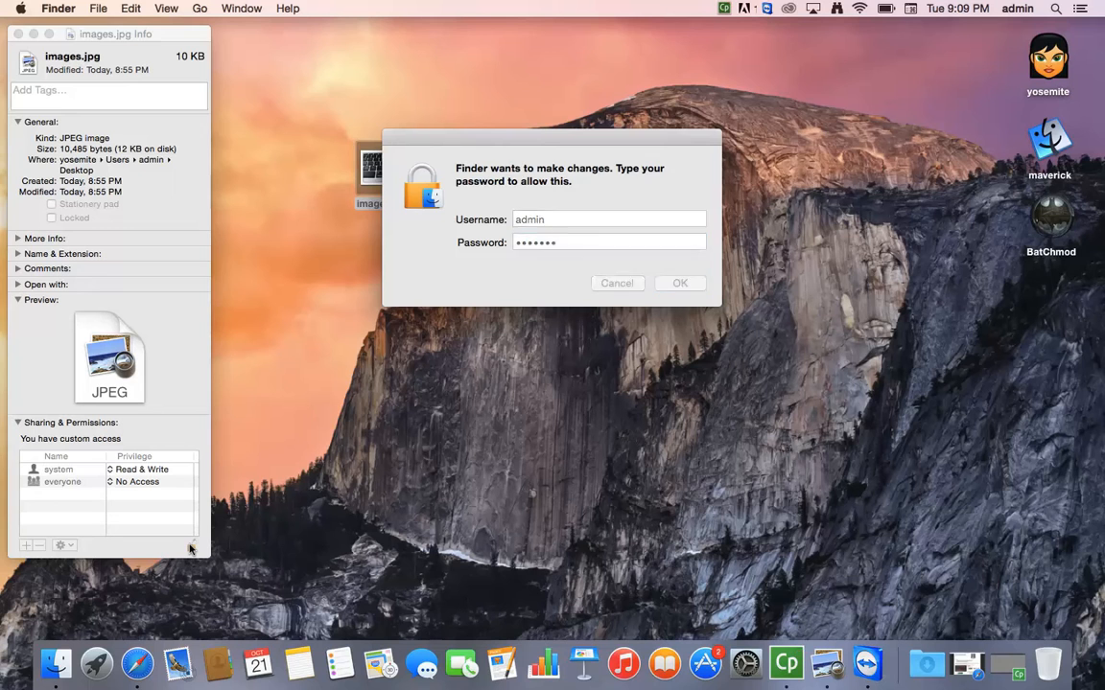
pyautogui.click(679, 284)
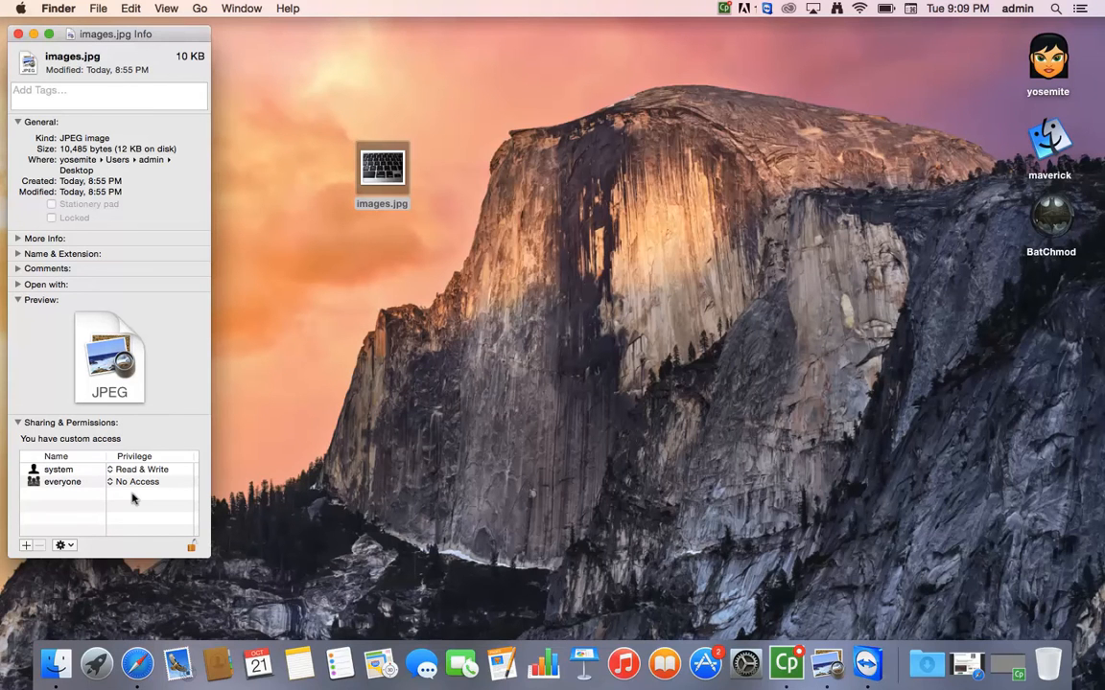
pyautogui.click(134, 482)
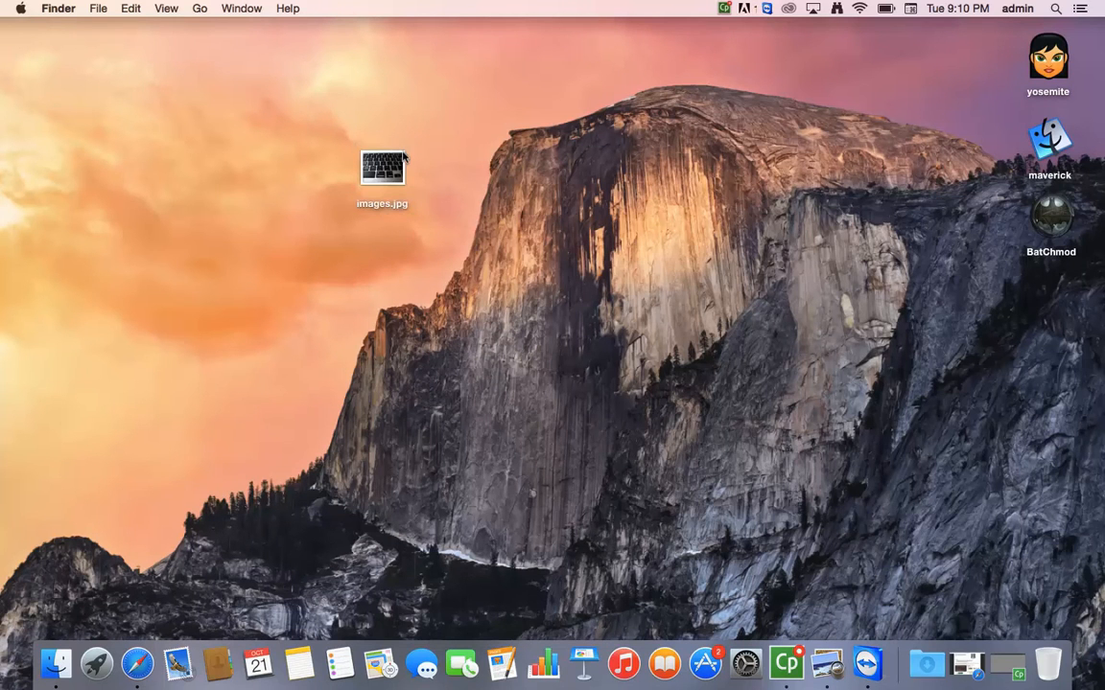
pyautogui.doubleClick(381, 165)
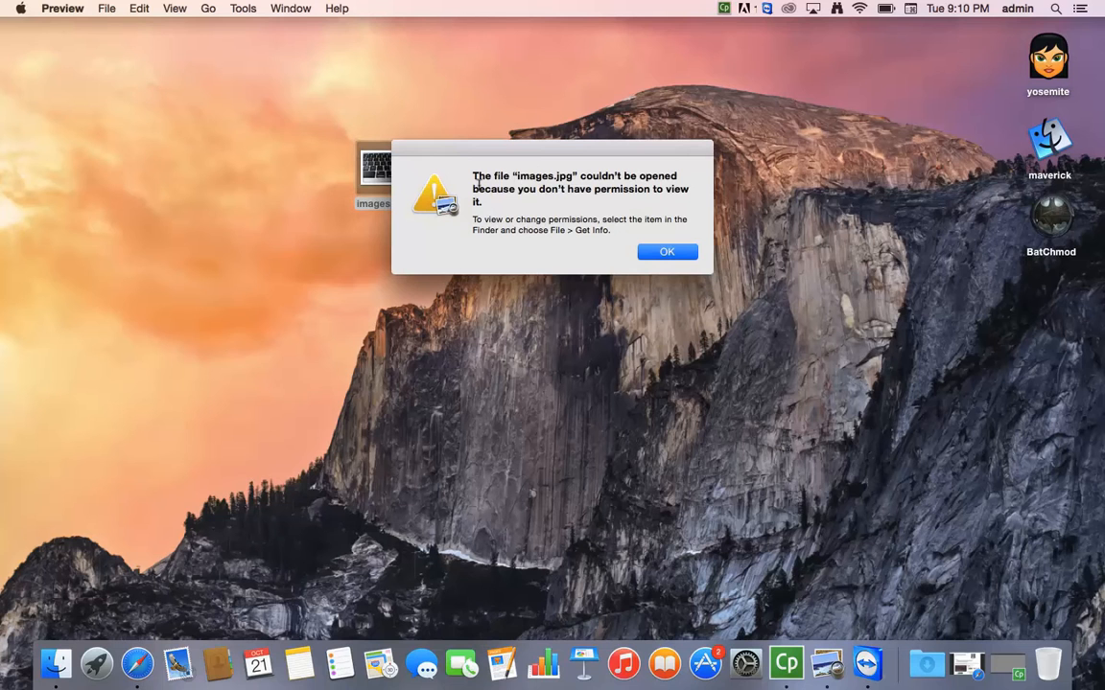
pyautogui.moveTo(602, 267)
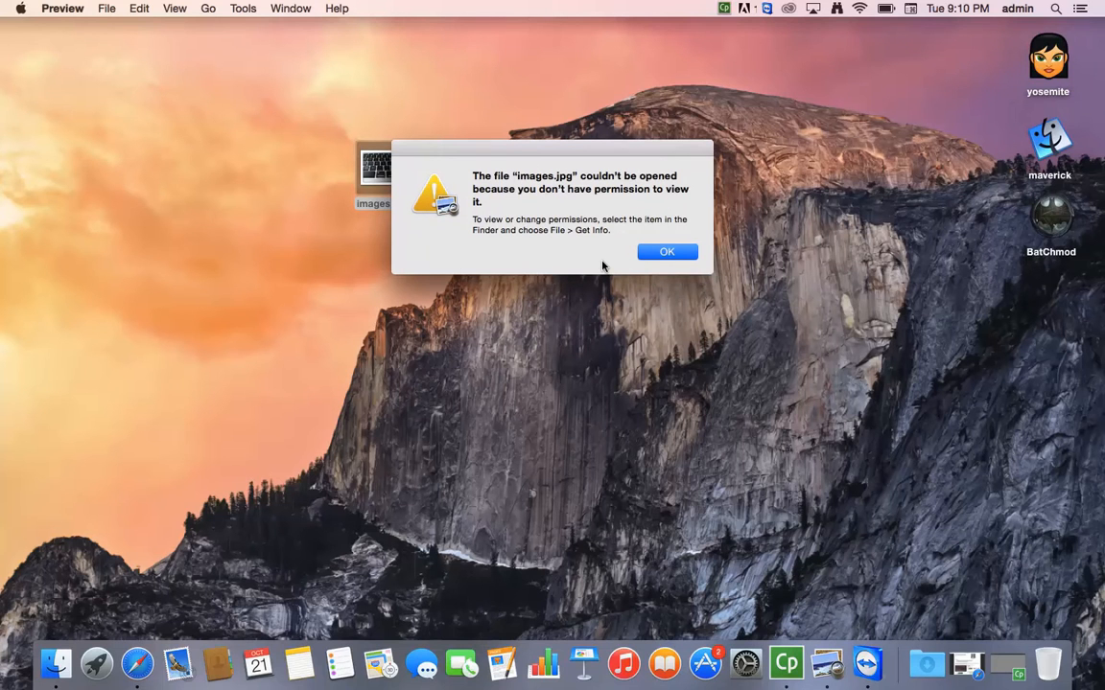
pyautogui.moveTo(516, 241)
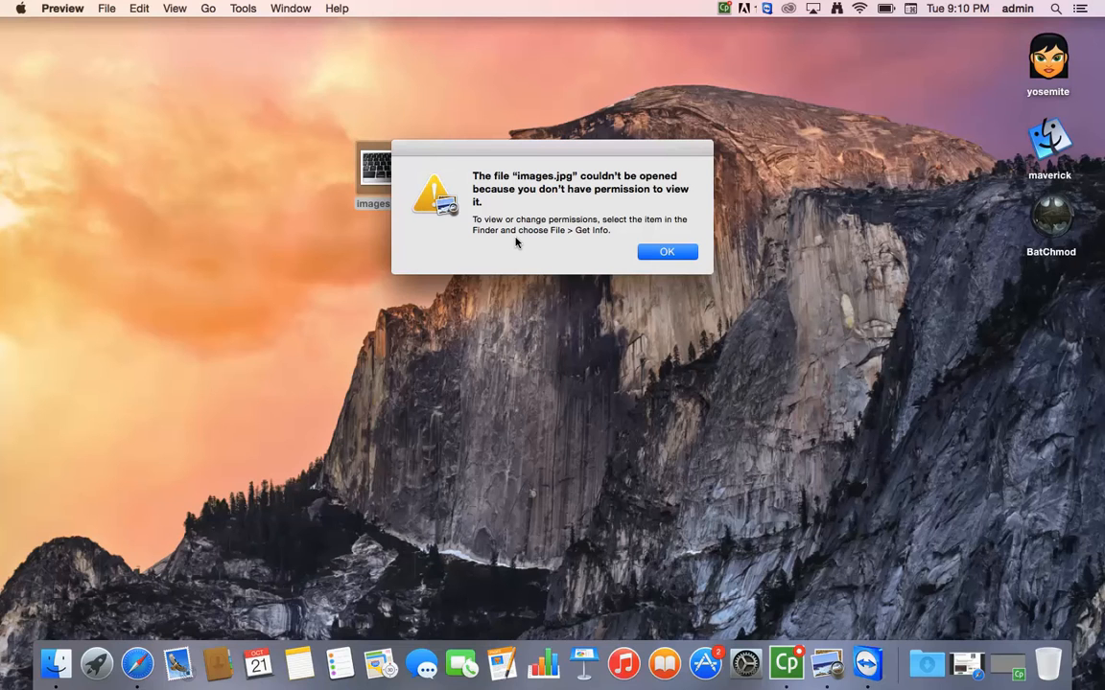
pyautogui.moveTo(483, 222)
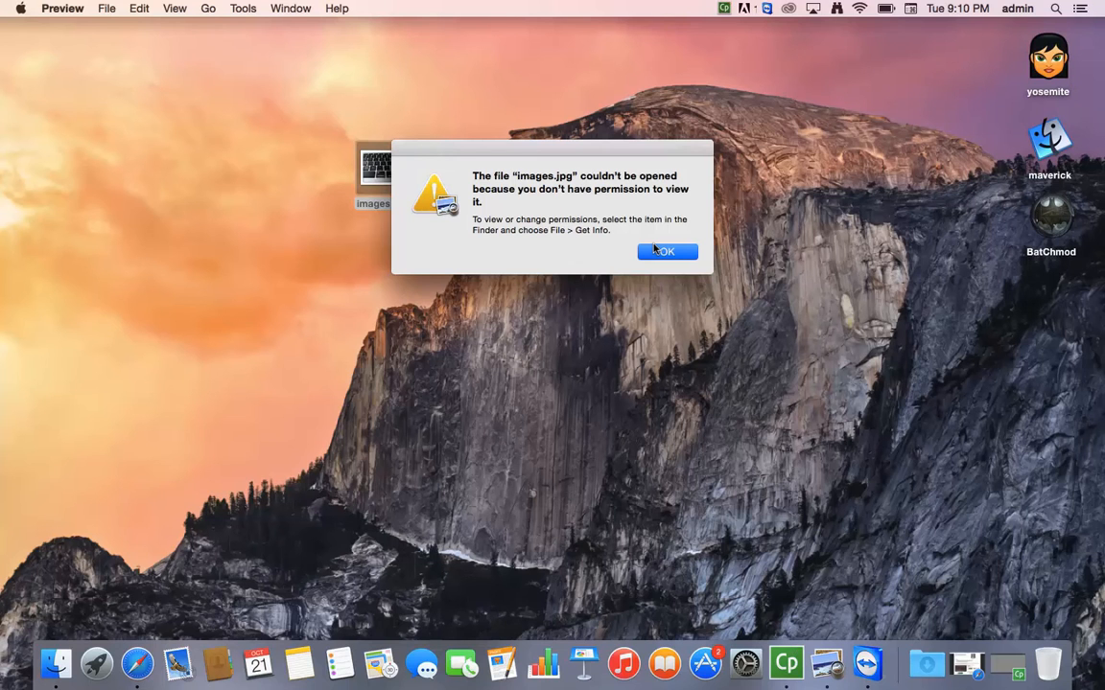
pyautogui.click(667, 251)
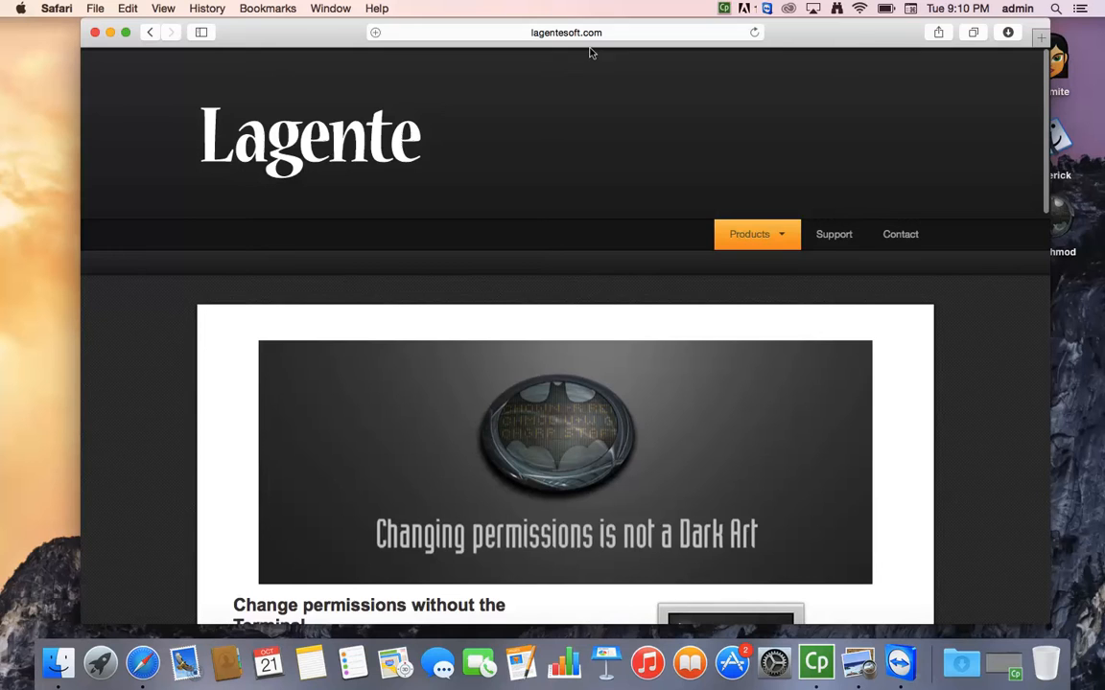
# Scroll the lagentesoft.com BatChmod page to its download links and close the Safari window.
pyautogui.scroll(-3)
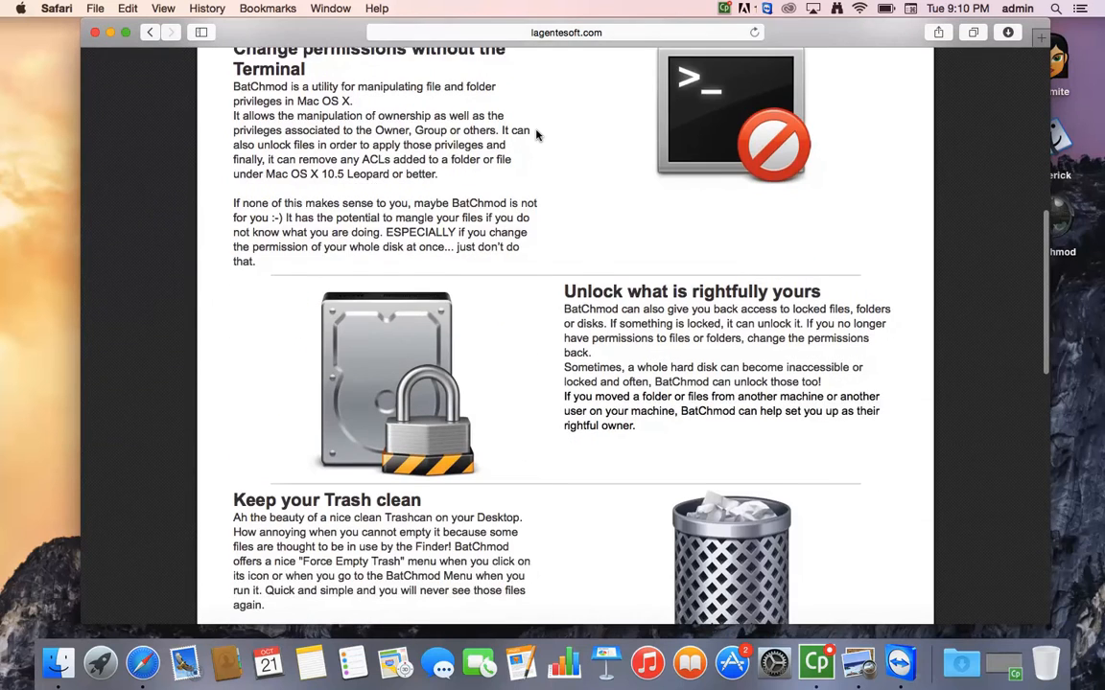
pyautogui.scroll(-3)
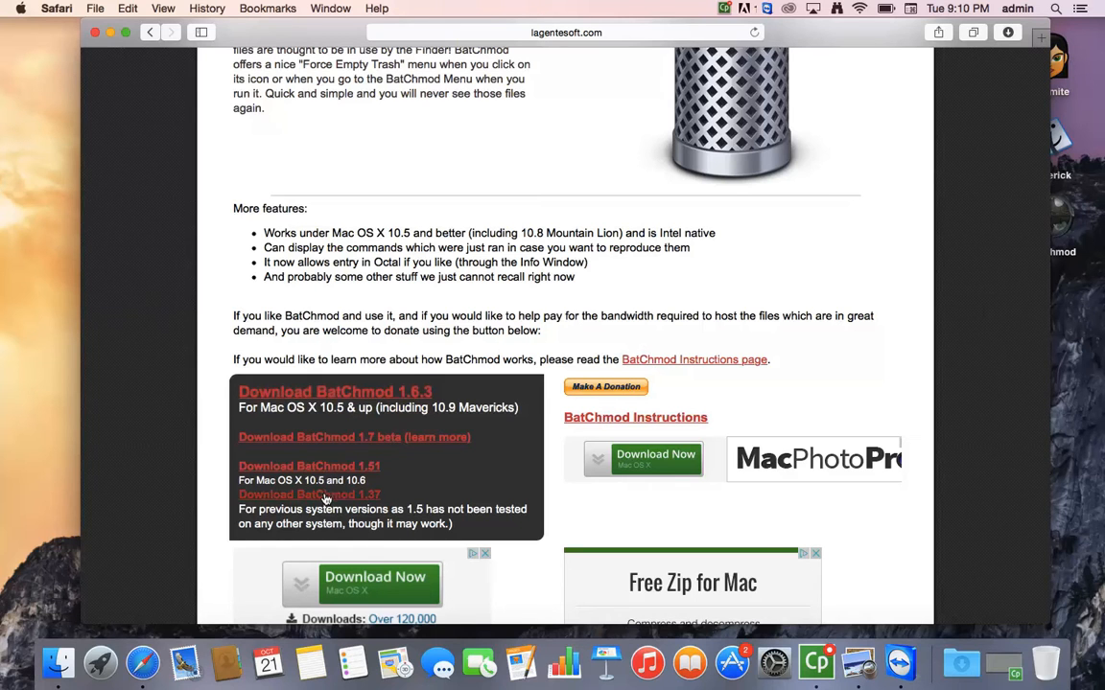
pyautogui.moveTo(326, 430)
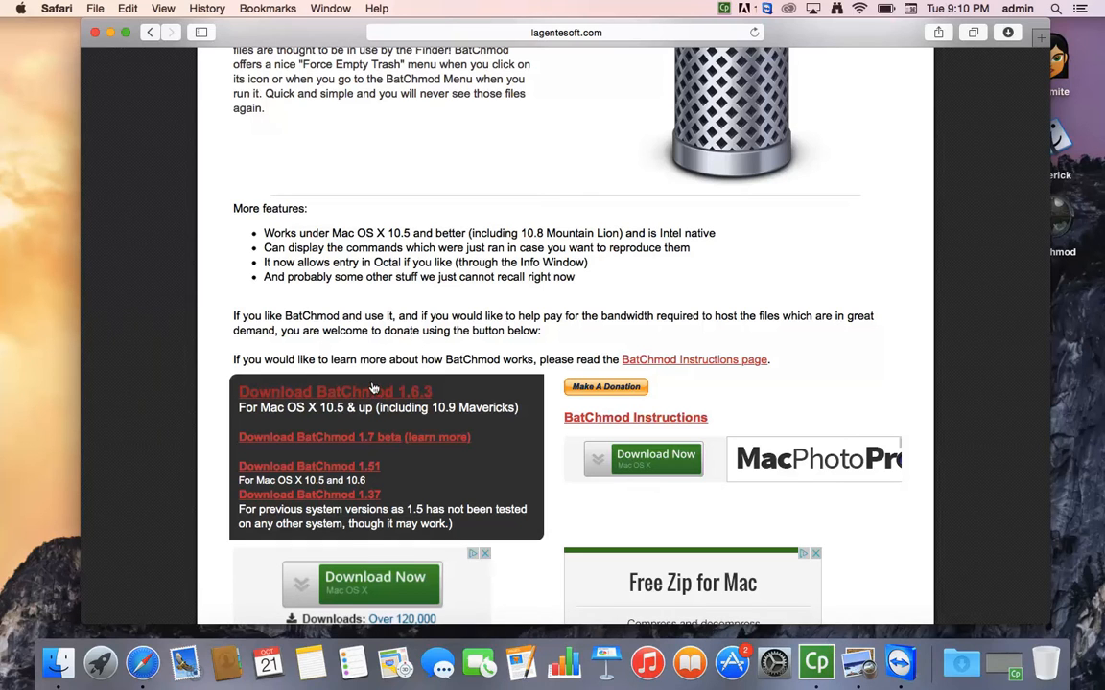
pyautogui.moveTo(687, 291)
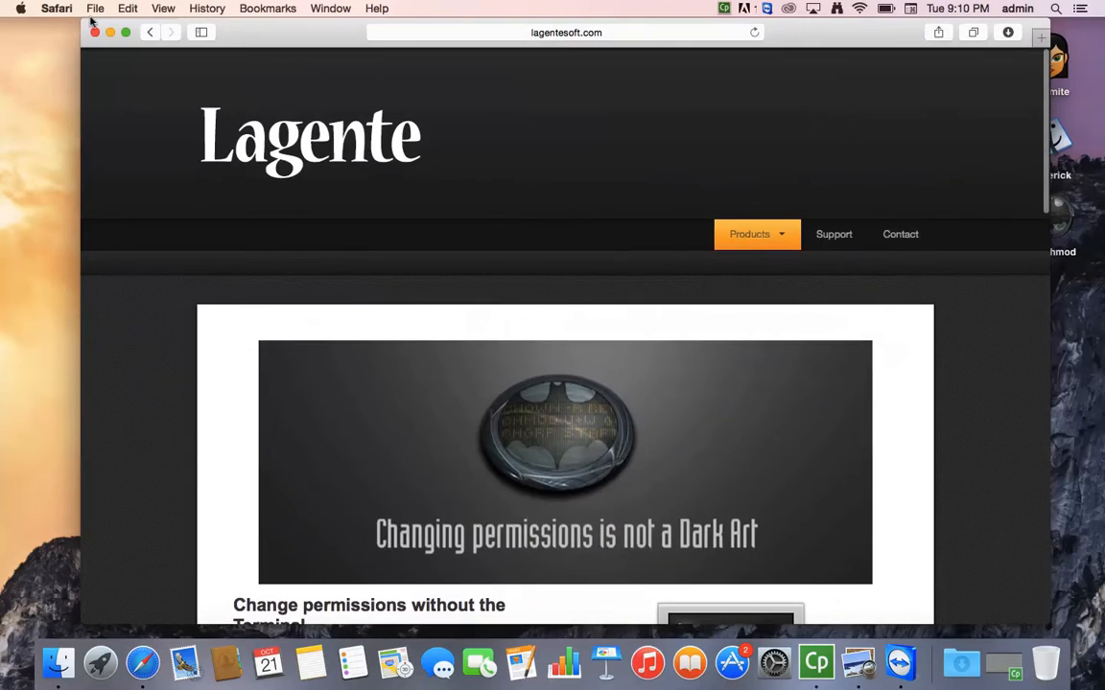
pyautogui.click(96, 30)
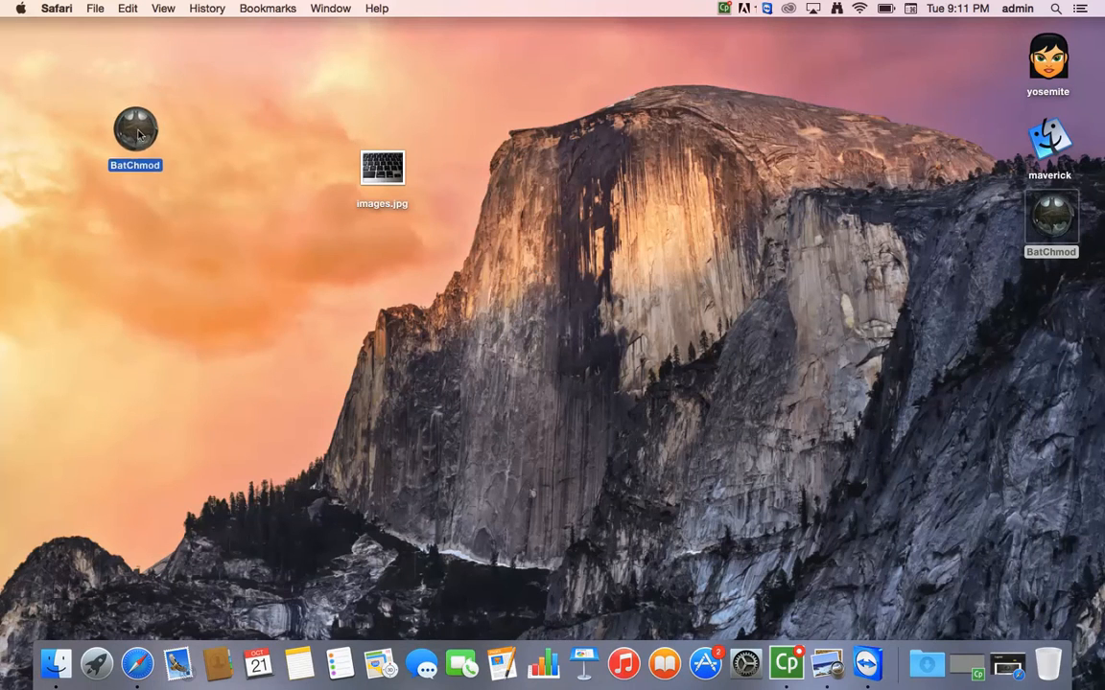
# Move images.jpg beside the BatChmod icon on the desktop and confirm it still won't open.
pyautogui.click(223, 167)
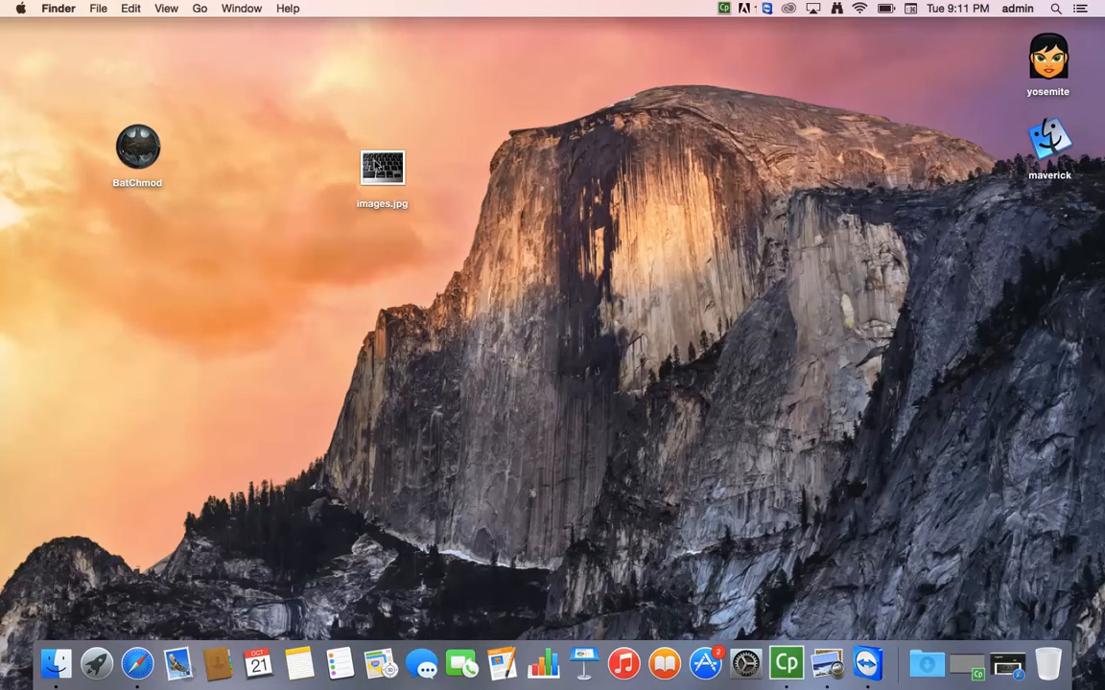
pyautogui.moveTo(382, 168); pyautogui.dragTo(234, 144)
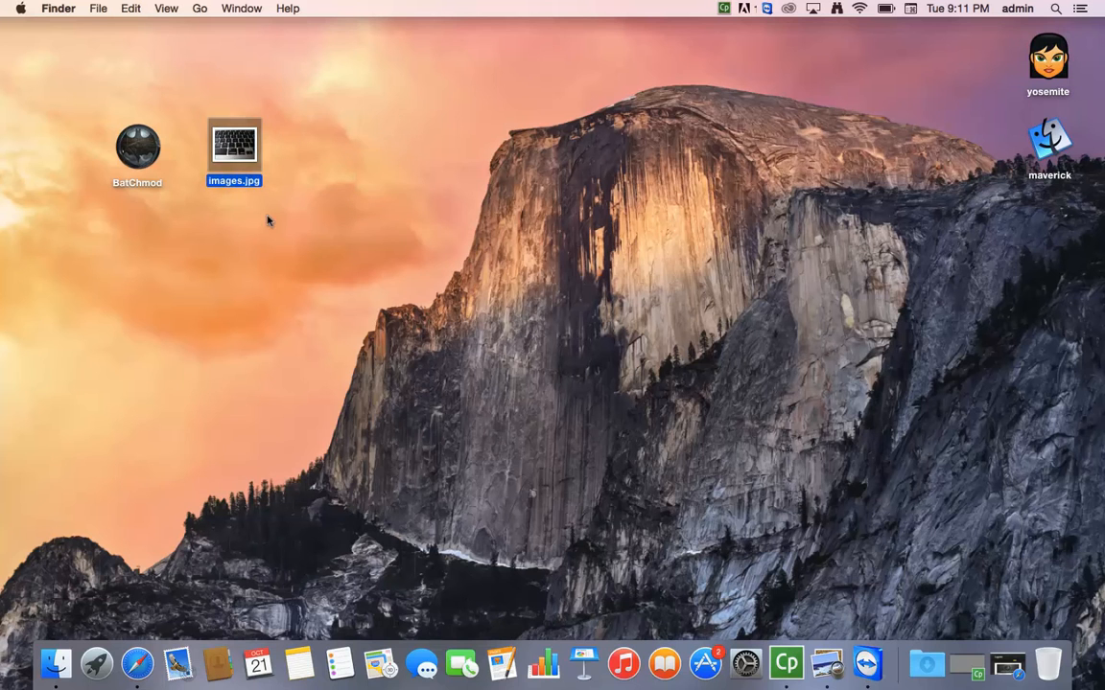
pyautogui.doubleClick(234, 144)
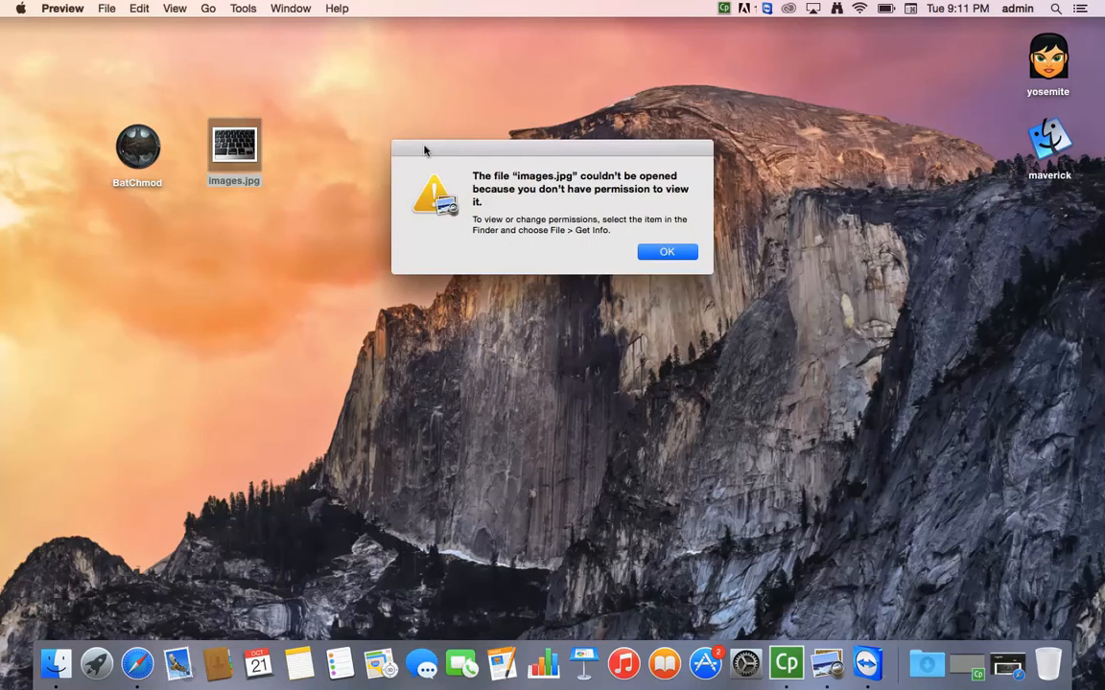
pyautogui.click(667, 251)
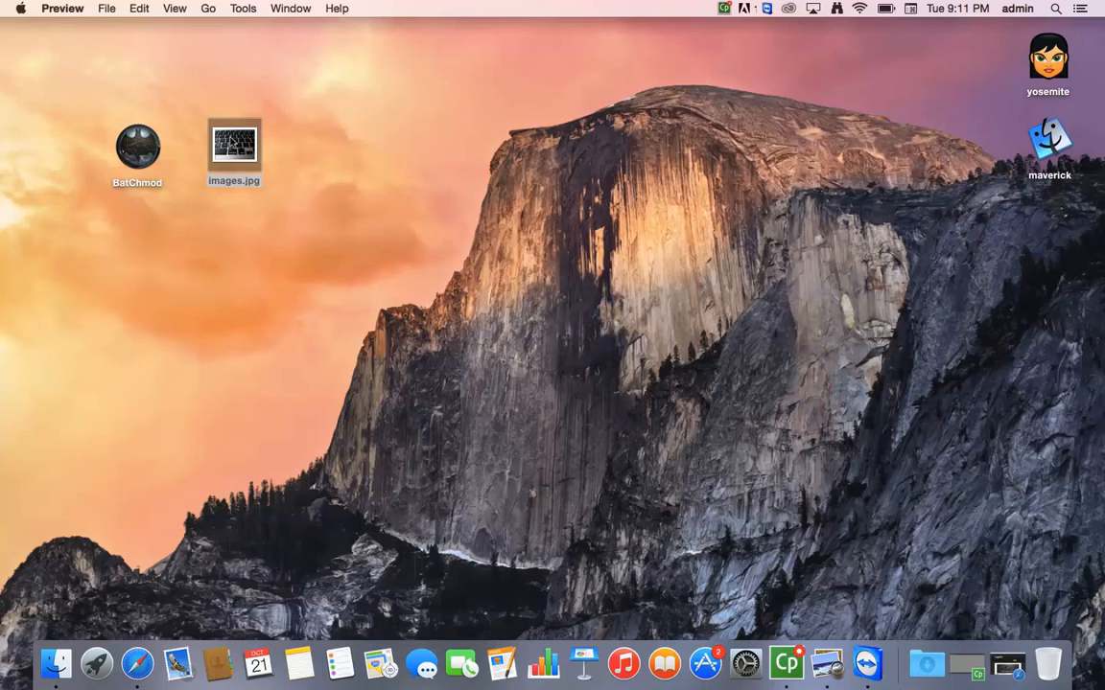
pyautogui.click(234, 146)
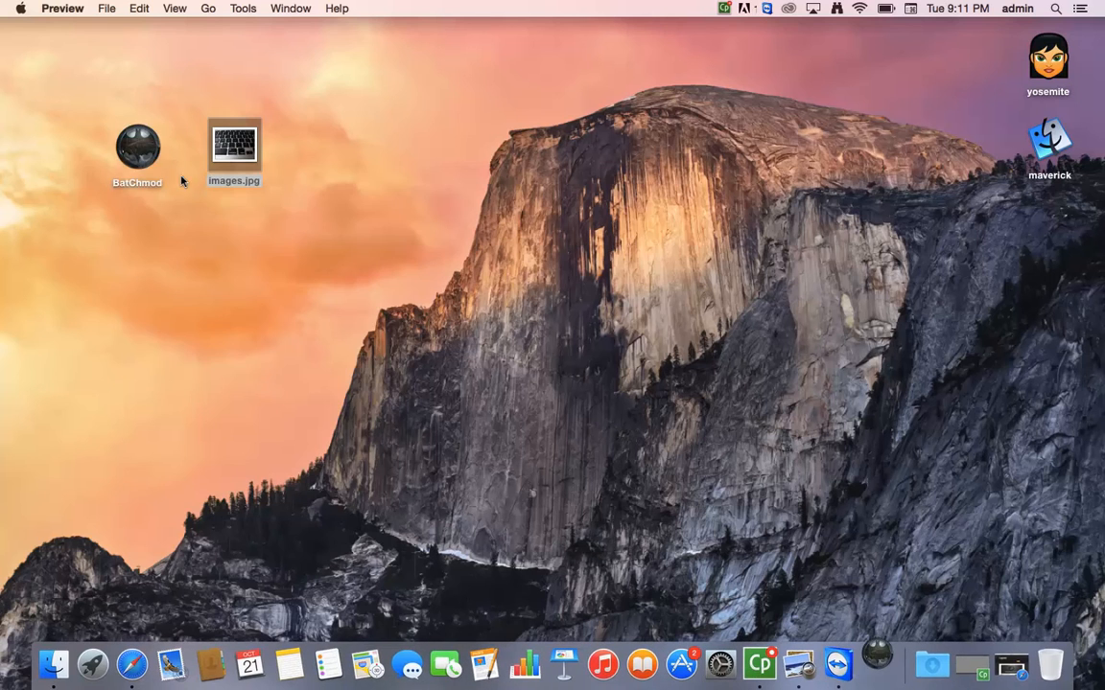
# Launch BatChmod and tick read, write and execute for the staff group on images.jpg.
pyautogui.doubleClick(138, 144)
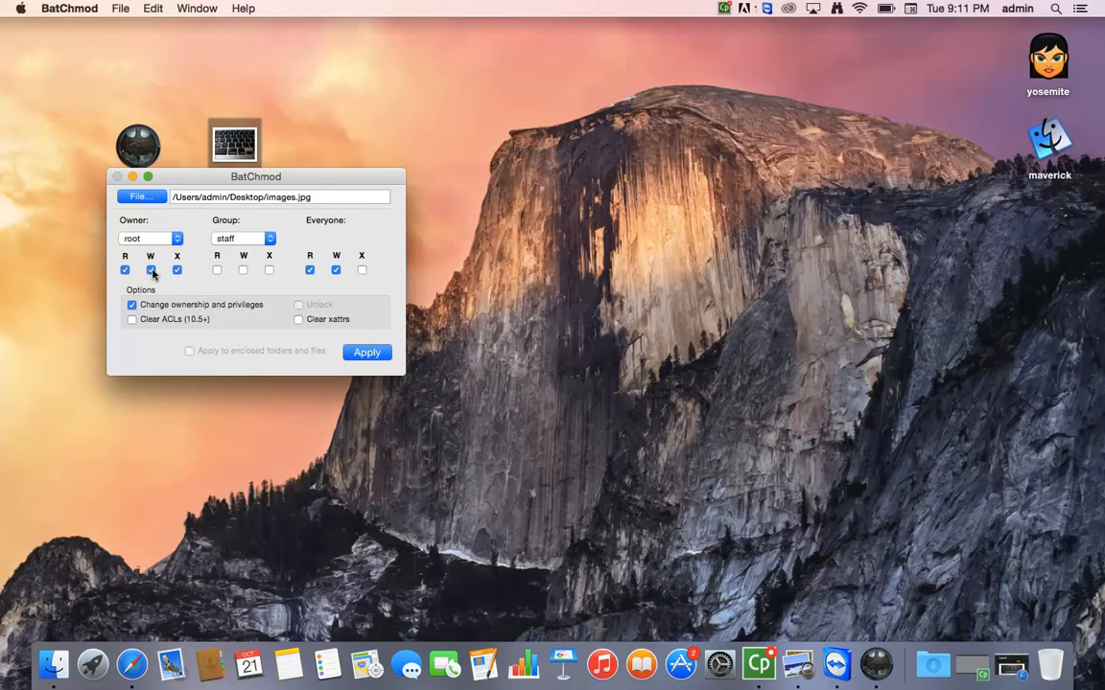
pyautogui.click(150, 268)
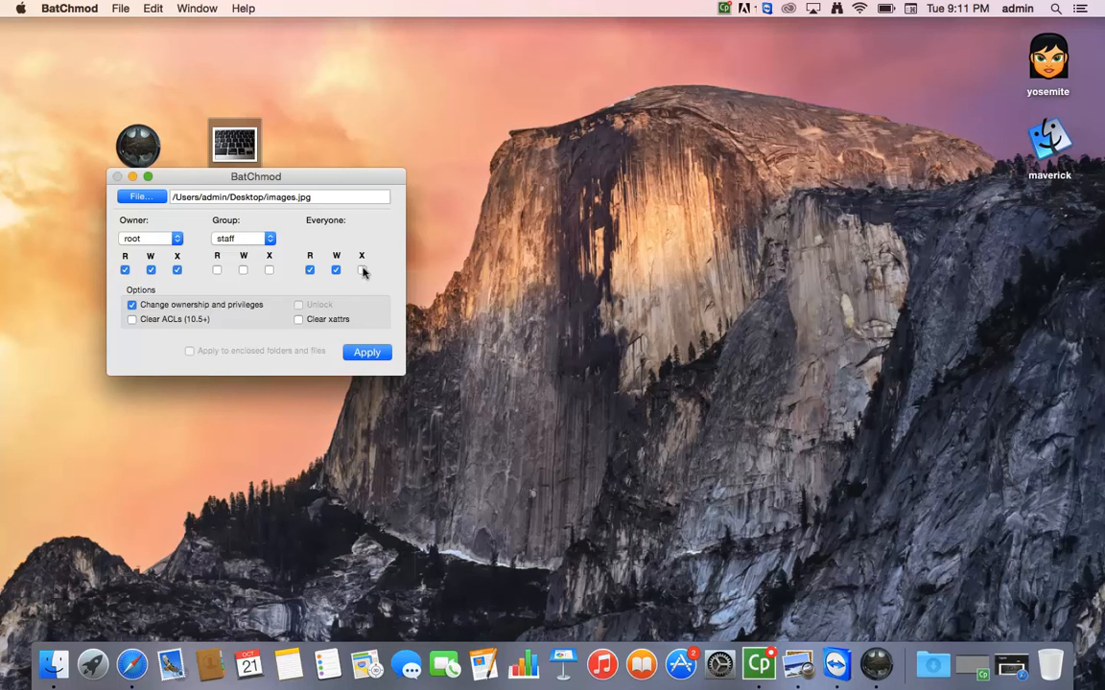
pyautogui.click(360, 269)
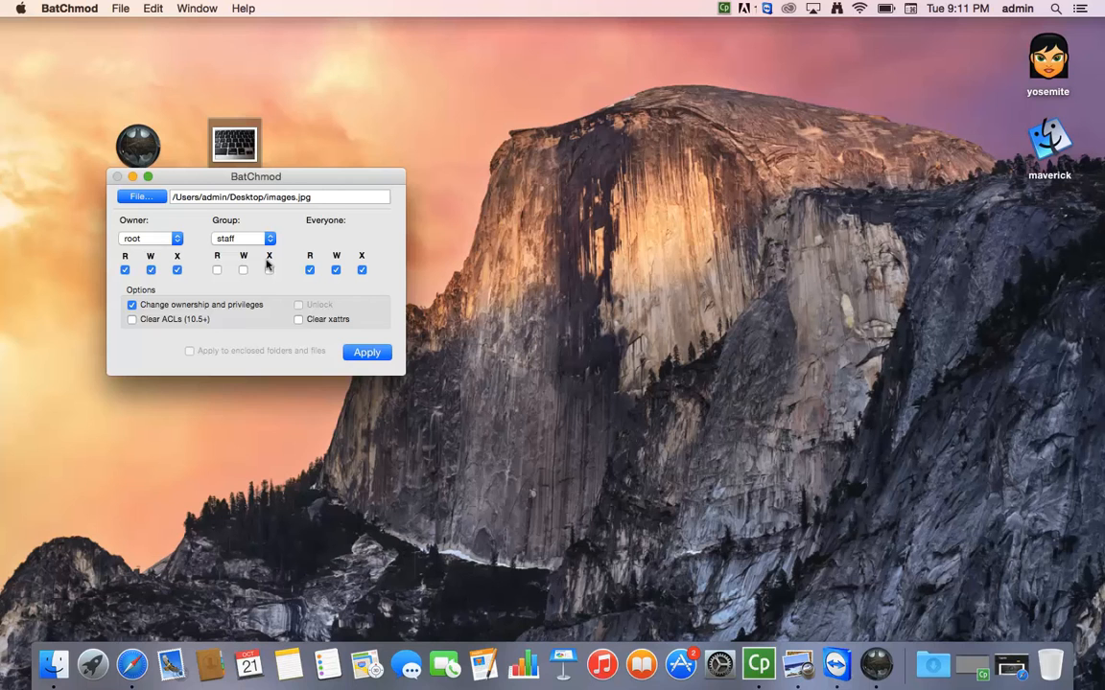
pyautogui.click(241, 269)
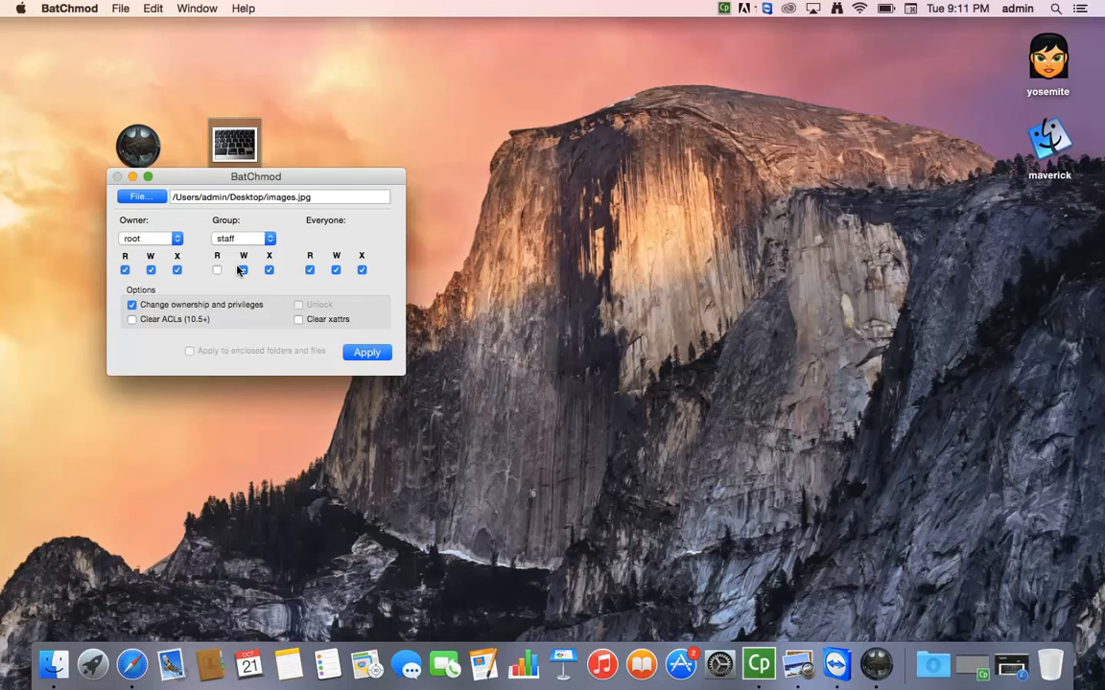
pyautogui.click(217, 268)
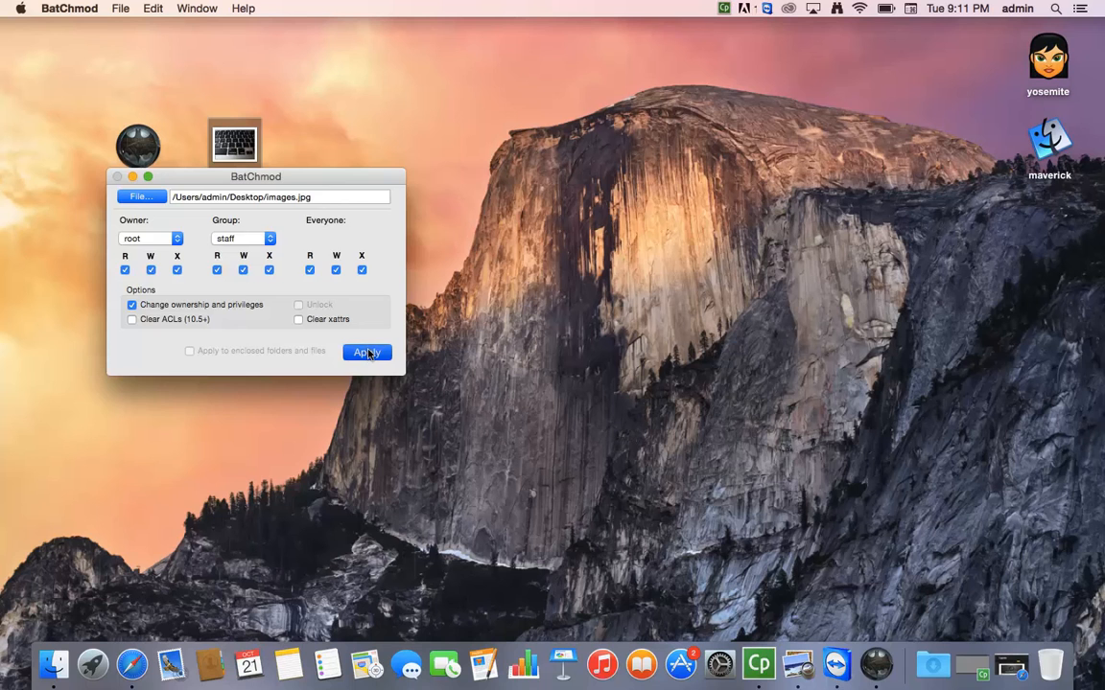
# Apply the permissions to images.jpg, authorizing with the admin password, and acknowledge Done.
pyautogui.click(367, 352)
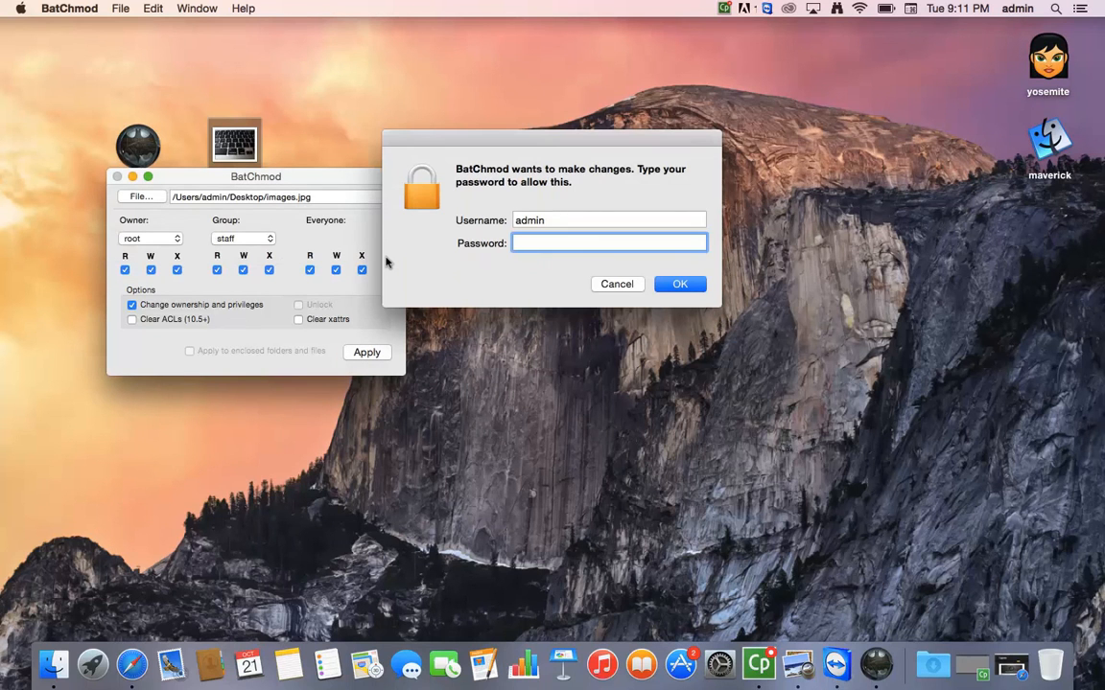
pyautogui.write('•')
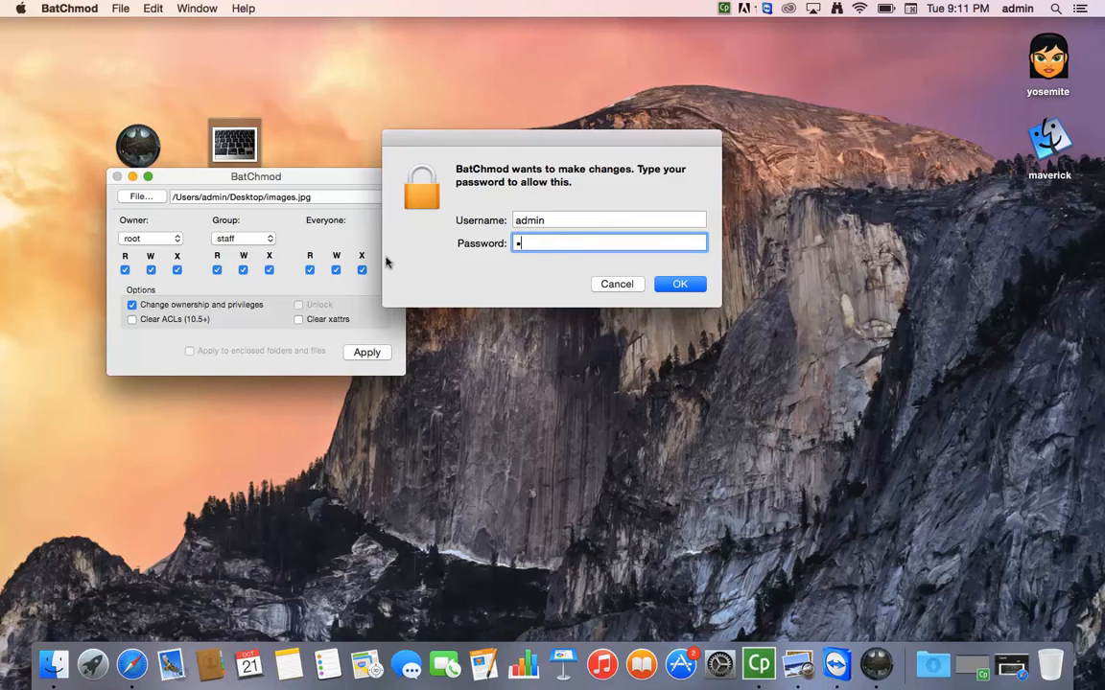
pyautogui.write('password')
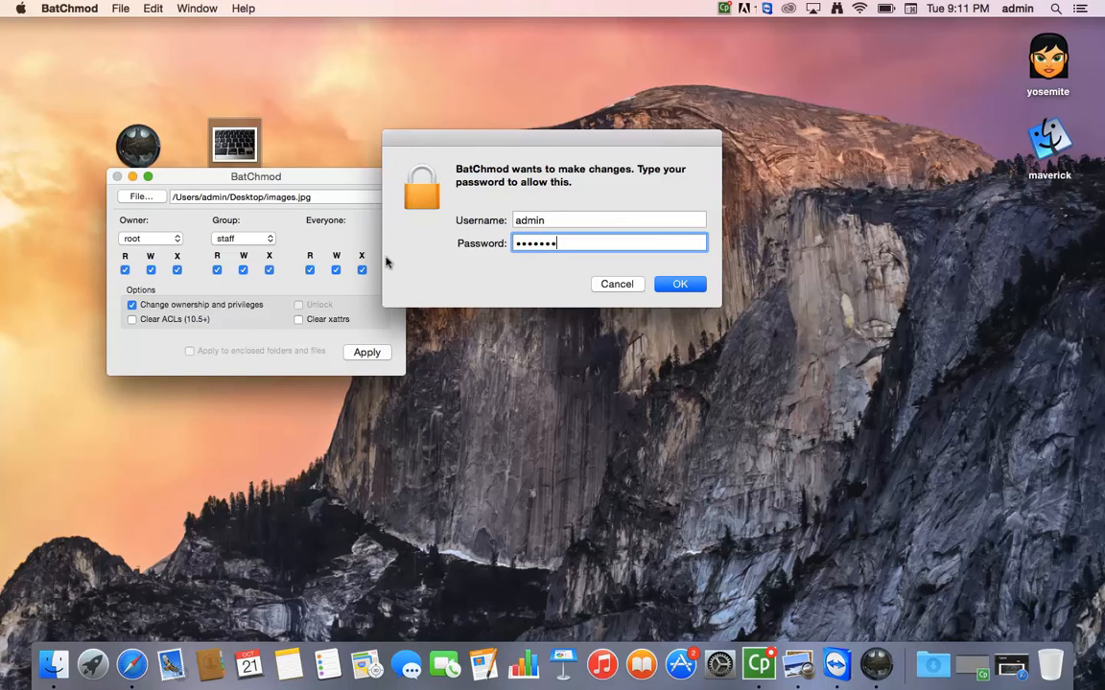
pyautogui.click(679, 284)
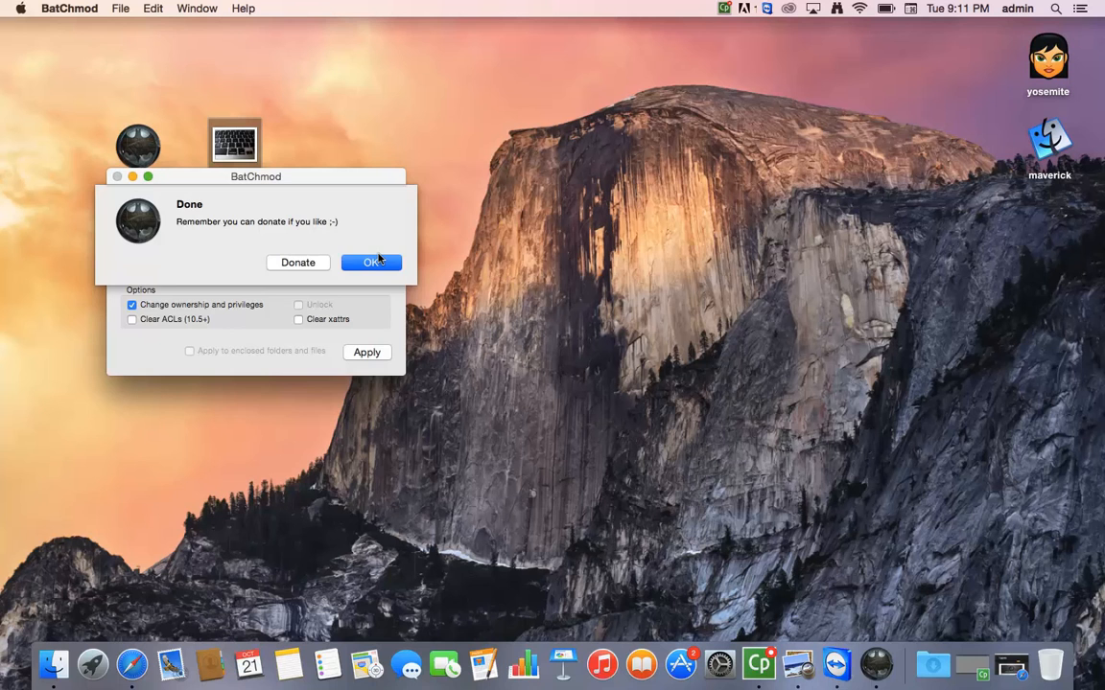
pyautogui.click(372, 261)
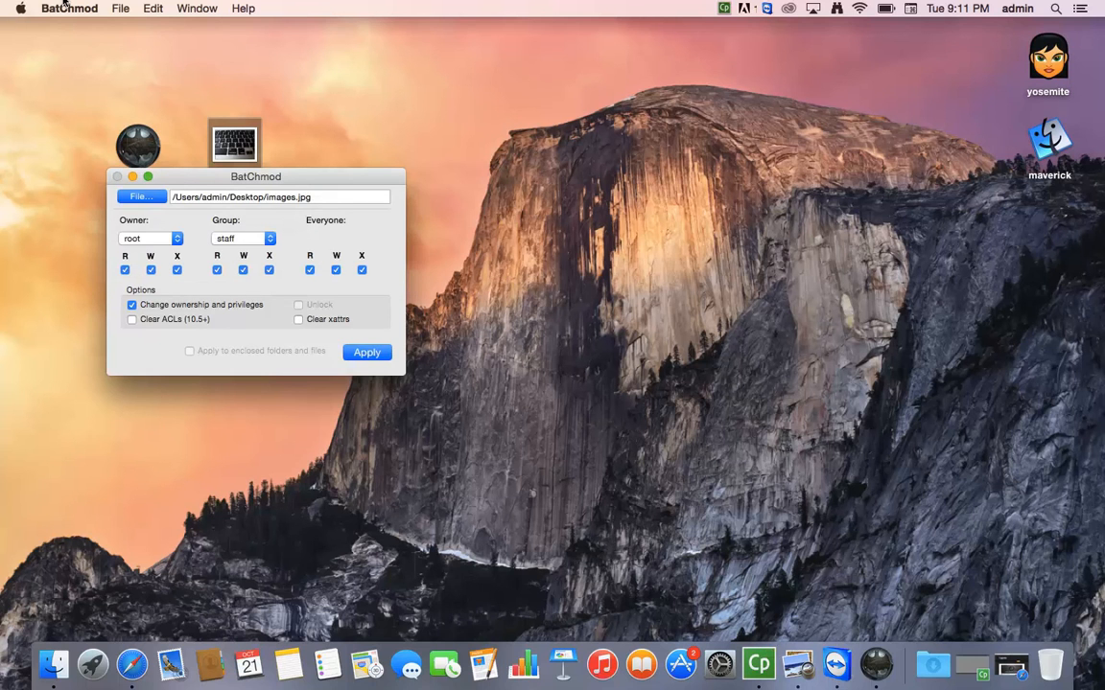
# Close BatChmod, view images.jpg's keyboard photo in Preview, then close the image window.
pyautogui.click(117, 176)
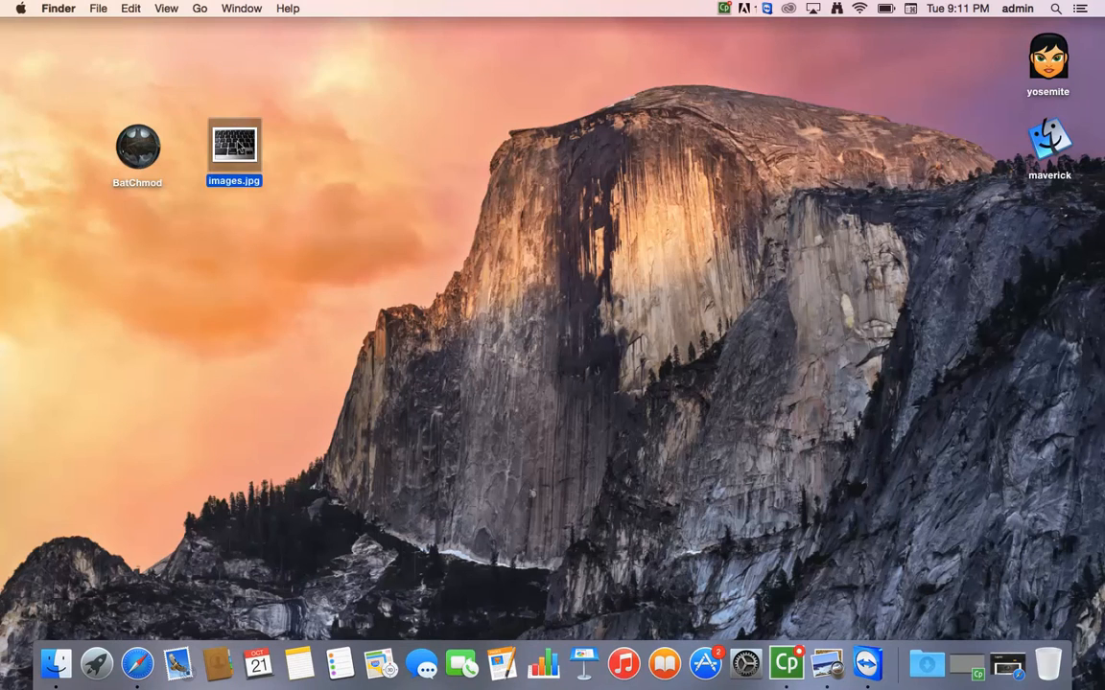
pyautogui.doubleClick(234, 144)
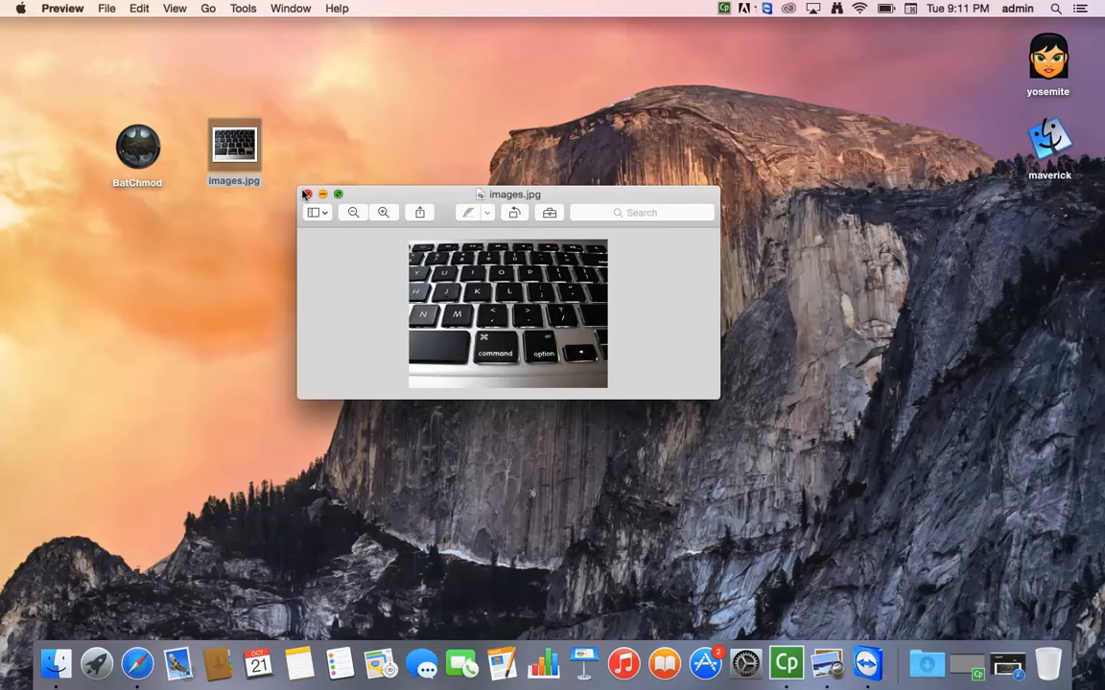
pyautogui.click(307, 196)
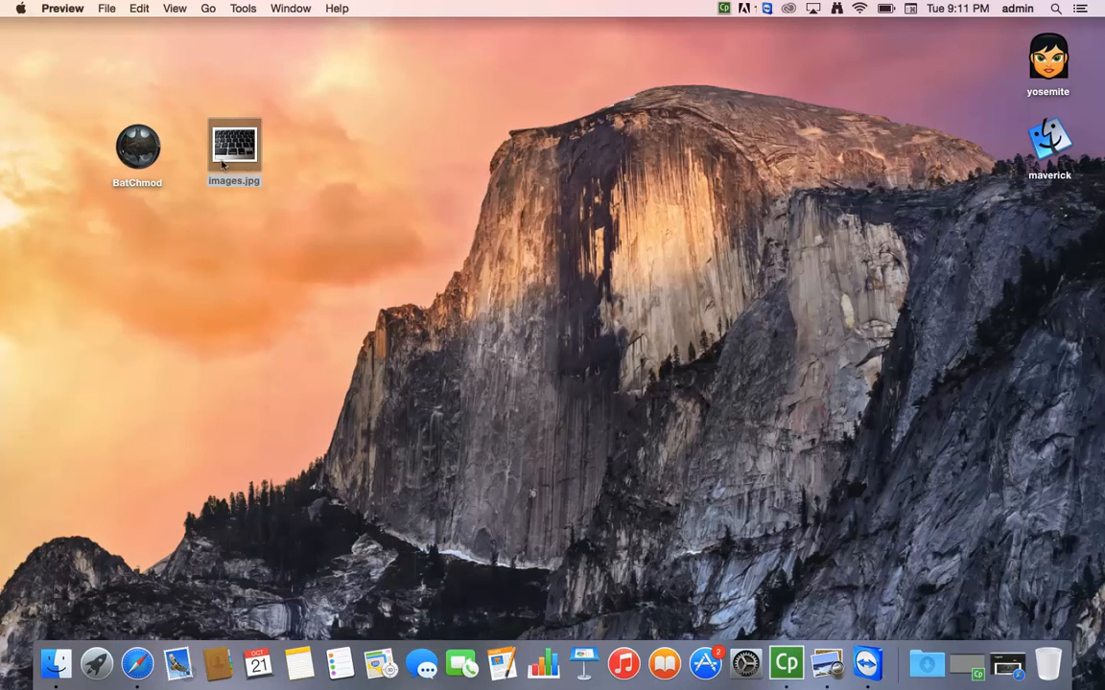
pyautogui.moveTo(247, 171)
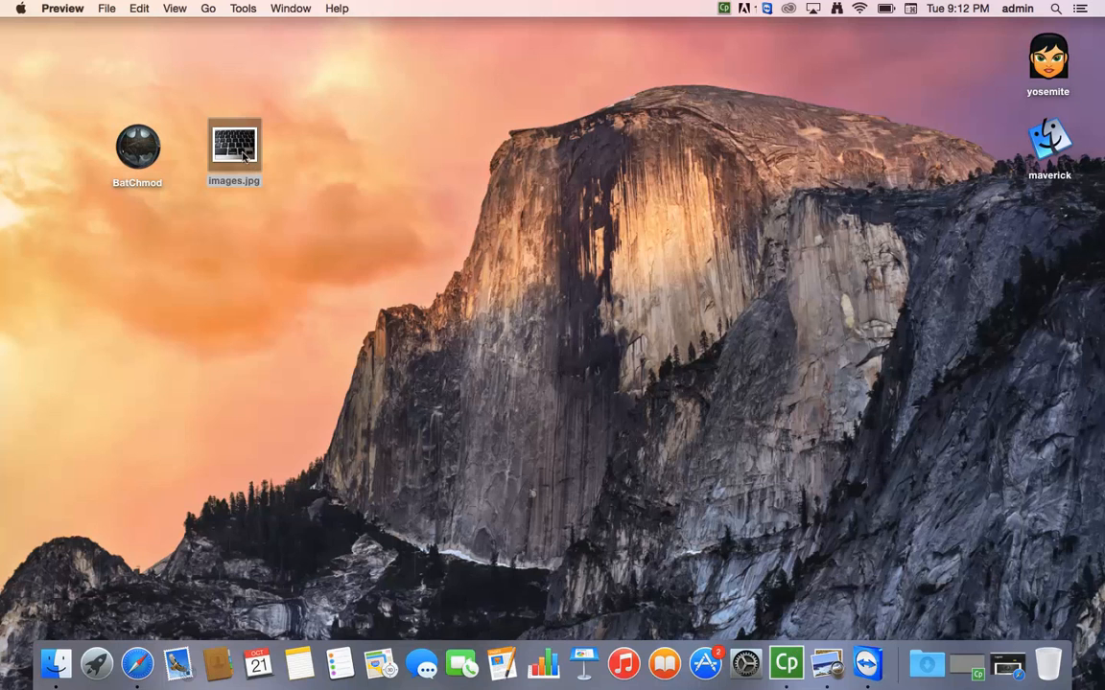
# Load images.jpg into BatChmod, clear the Everyone permission and keep root as owner.
pyautogui.moveTo(234, 144); pyautogui.dragTo(285, 215)
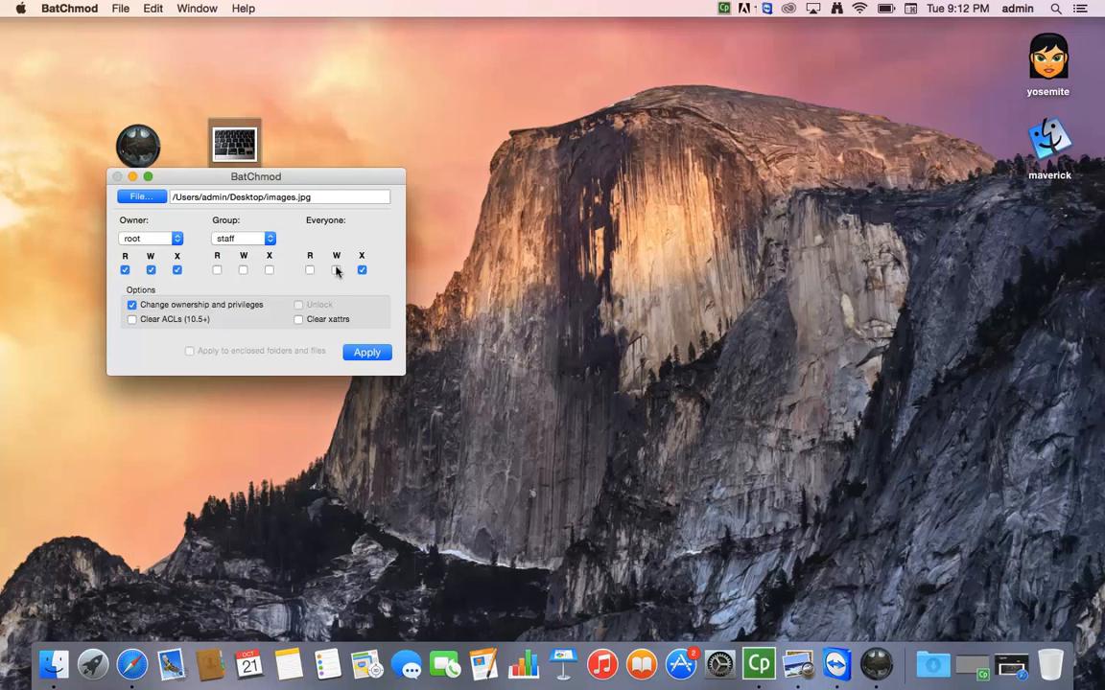
pyautogui.click(361, 269)
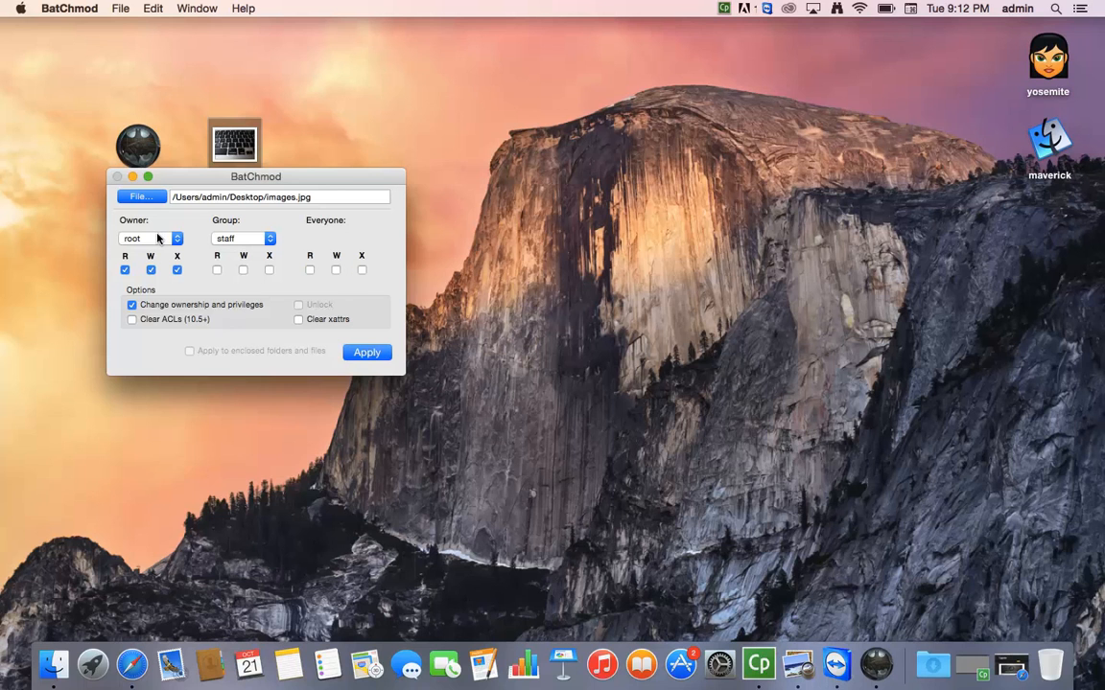
pyautogui.click(150, 238)
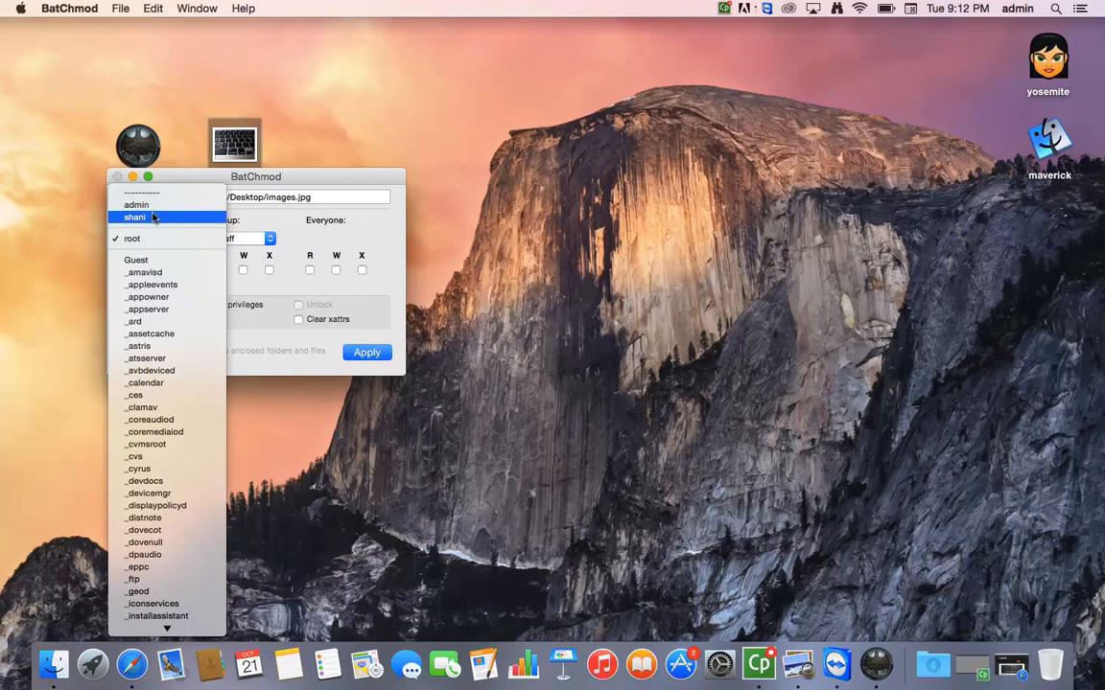
pyautogui.click(131, 238)
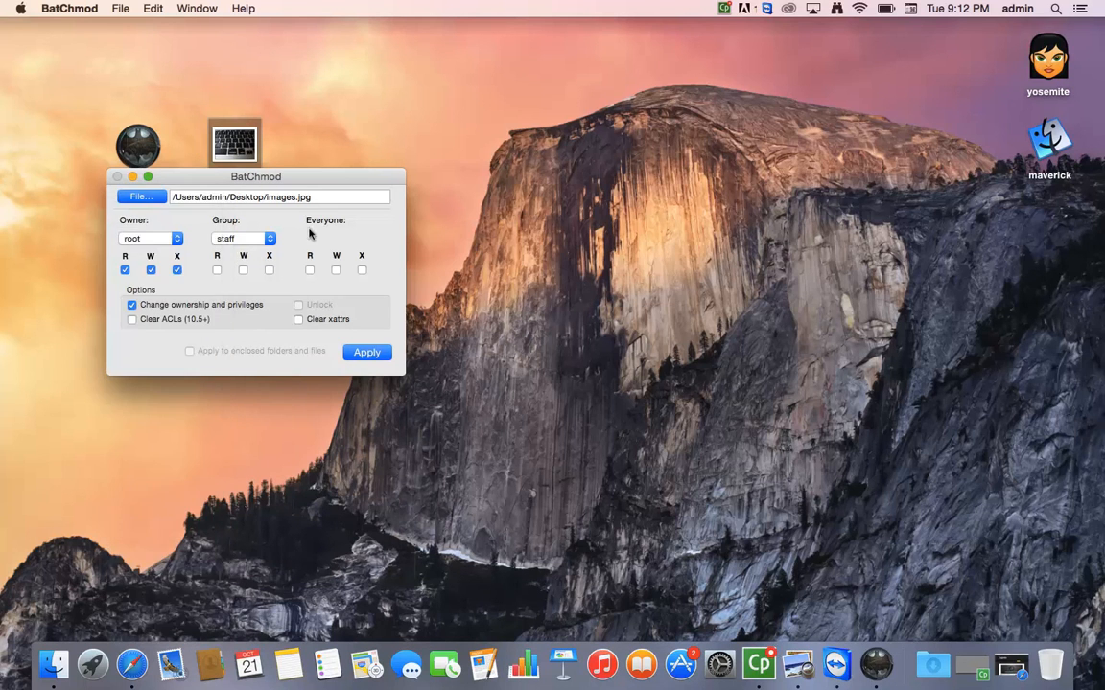
pyautogui.moveTo(336, 268)
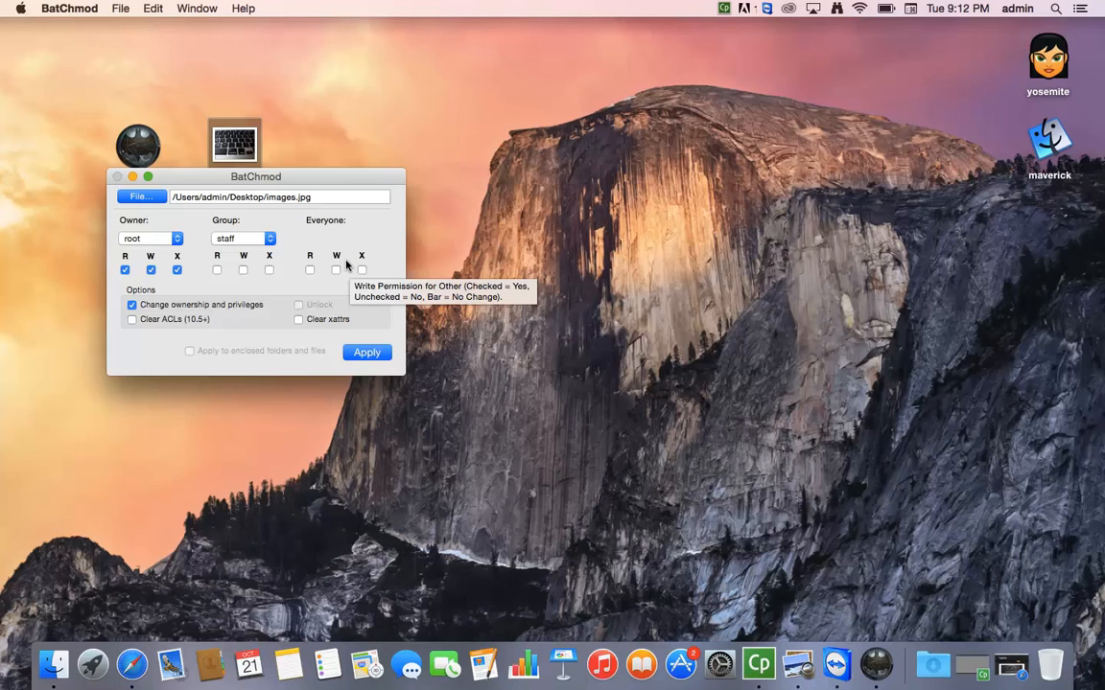
pyautogui.moveTo(207, 221)
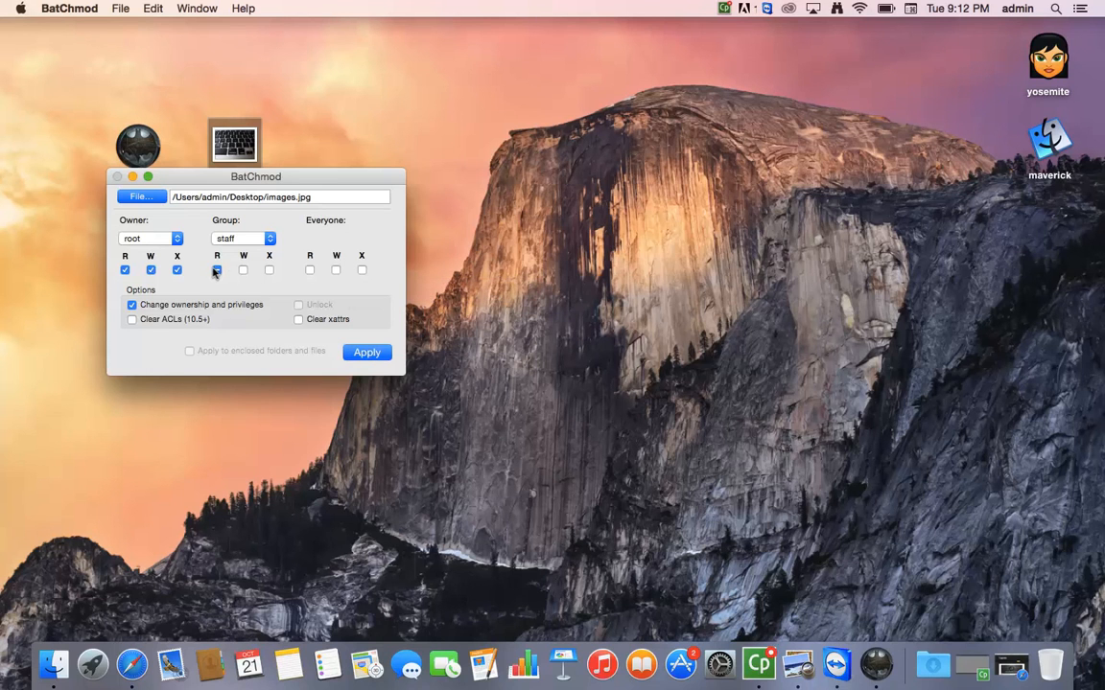
# Grant group full permissions, apply them with the admin password and acknowledge Done.
pyautogui.click(242, 269)
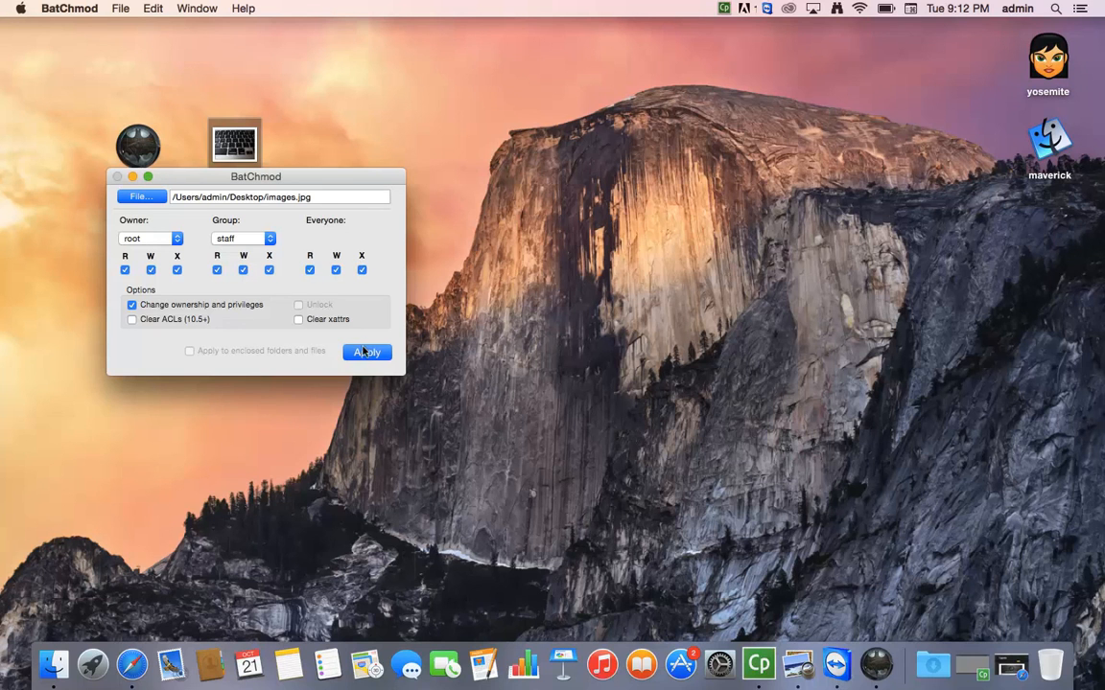
pyautogui.click(366, 353)
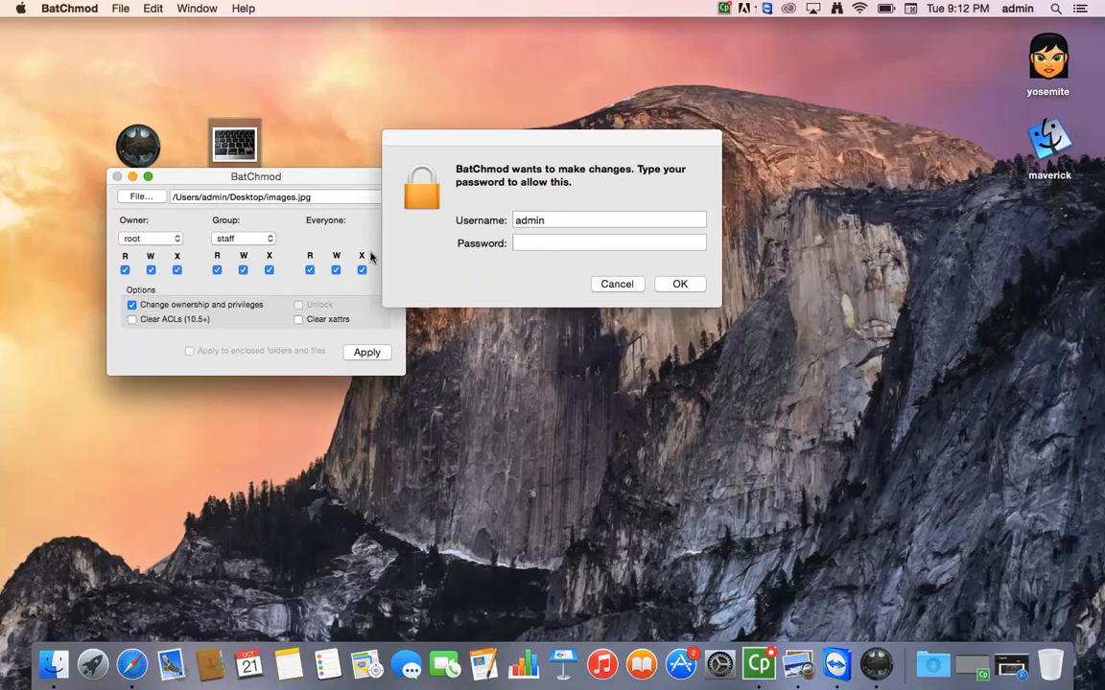
pyautogui.write('•••••')
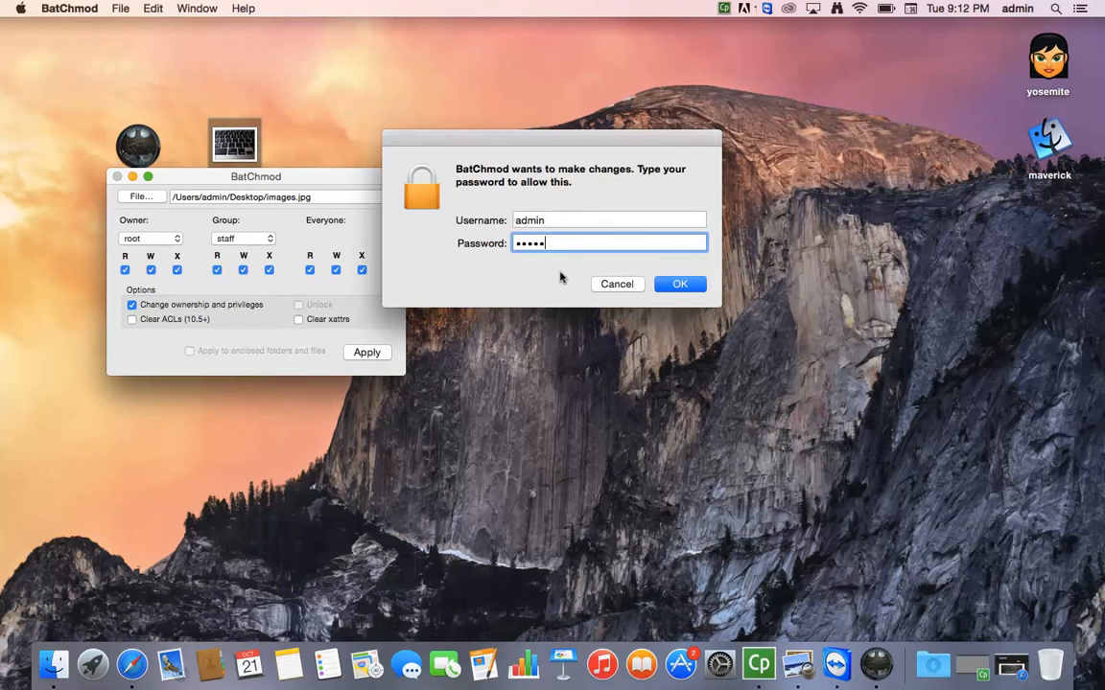
pyautogui.write('•')
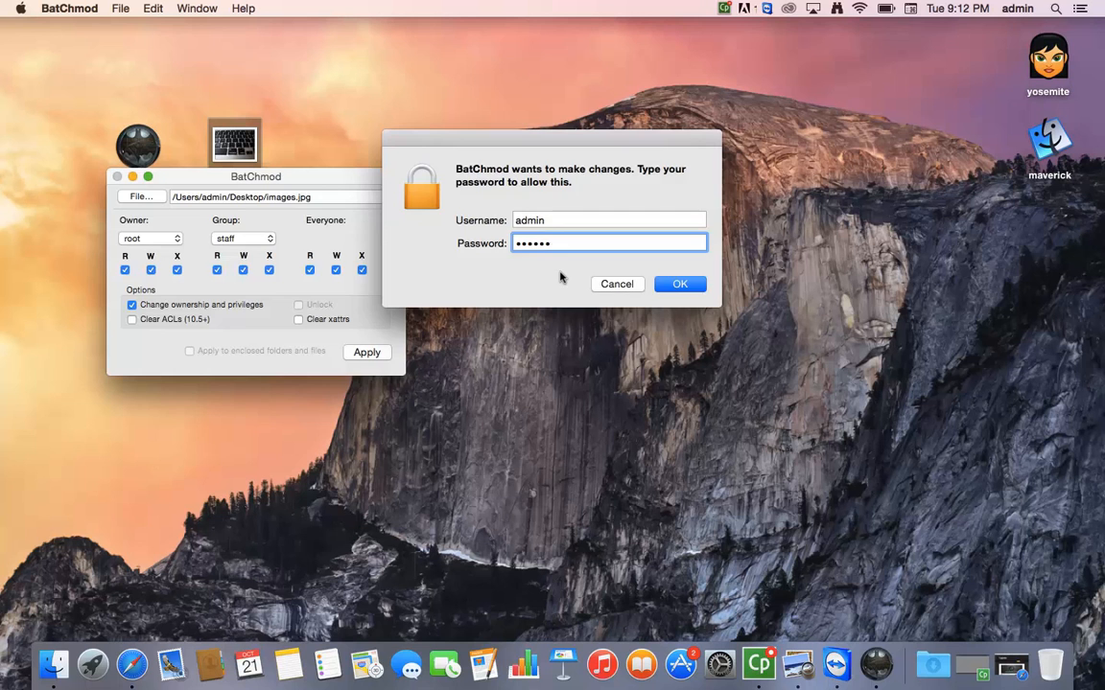
pyautogui.click(679, 284)
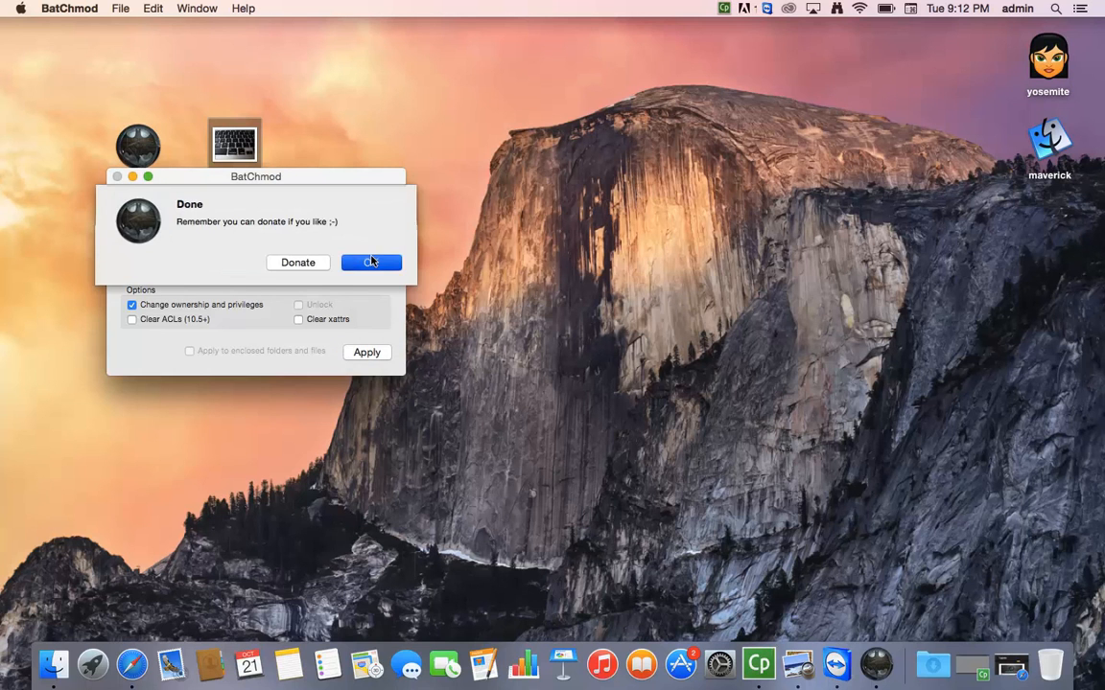
pyautogui.click(69, 8)
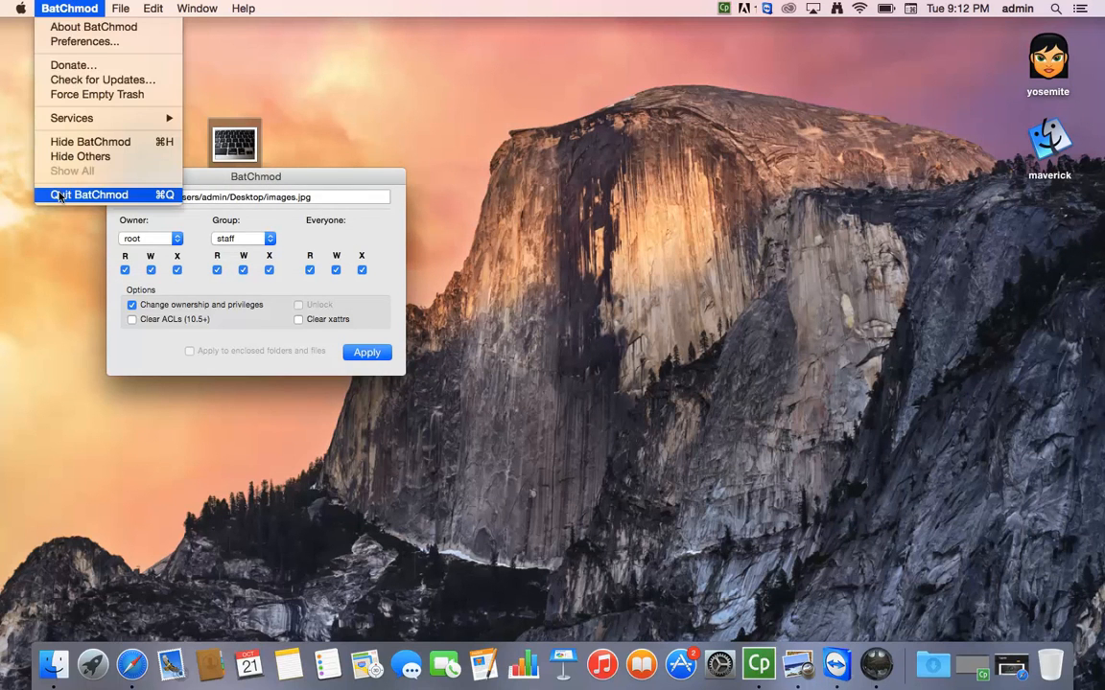
# Quit BatChmod and close the keyboard photo images.jpg opened in Preview.
pyautogui.click(88, 196)
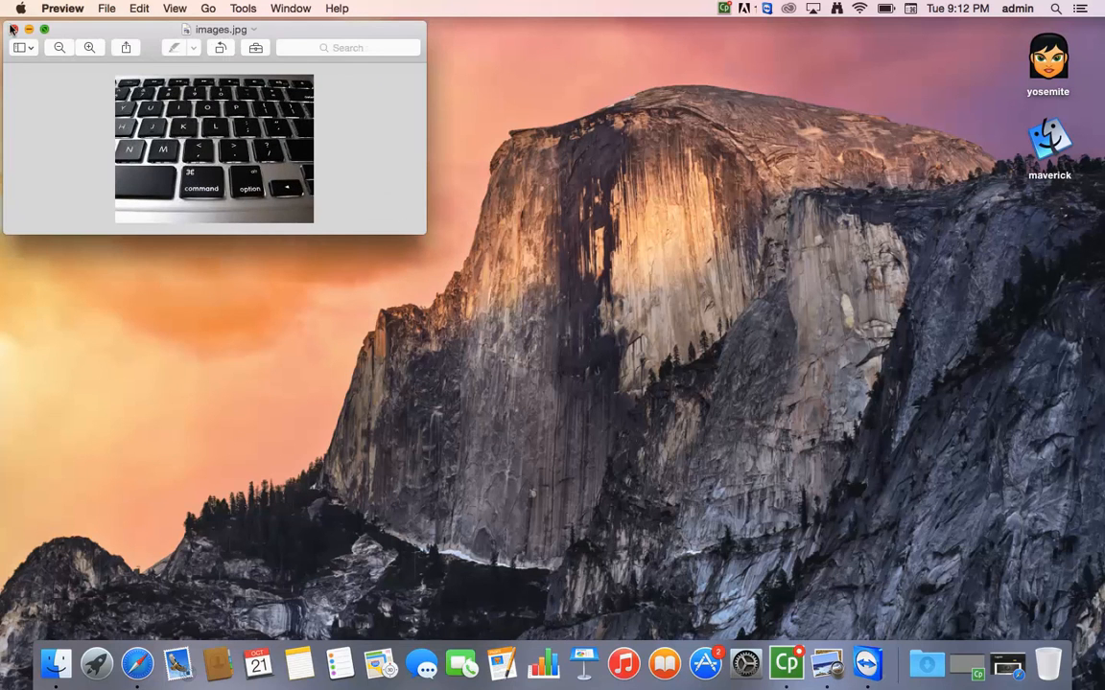
pyautogui.click(13, 29)
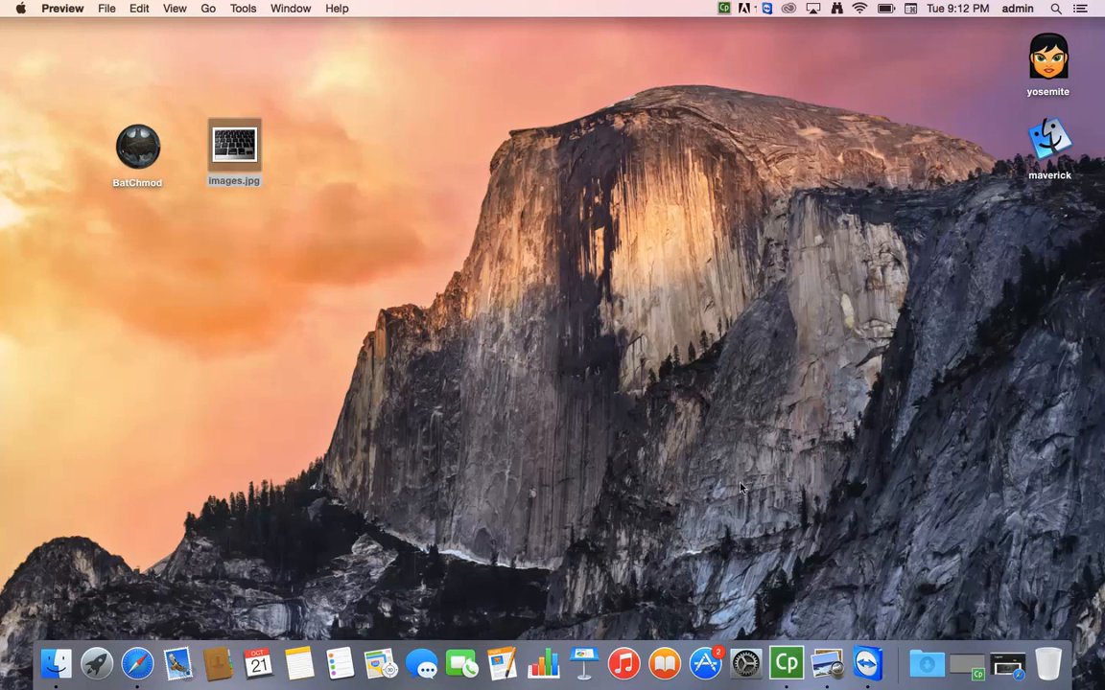
pyautogui.moveTo(794, 629)
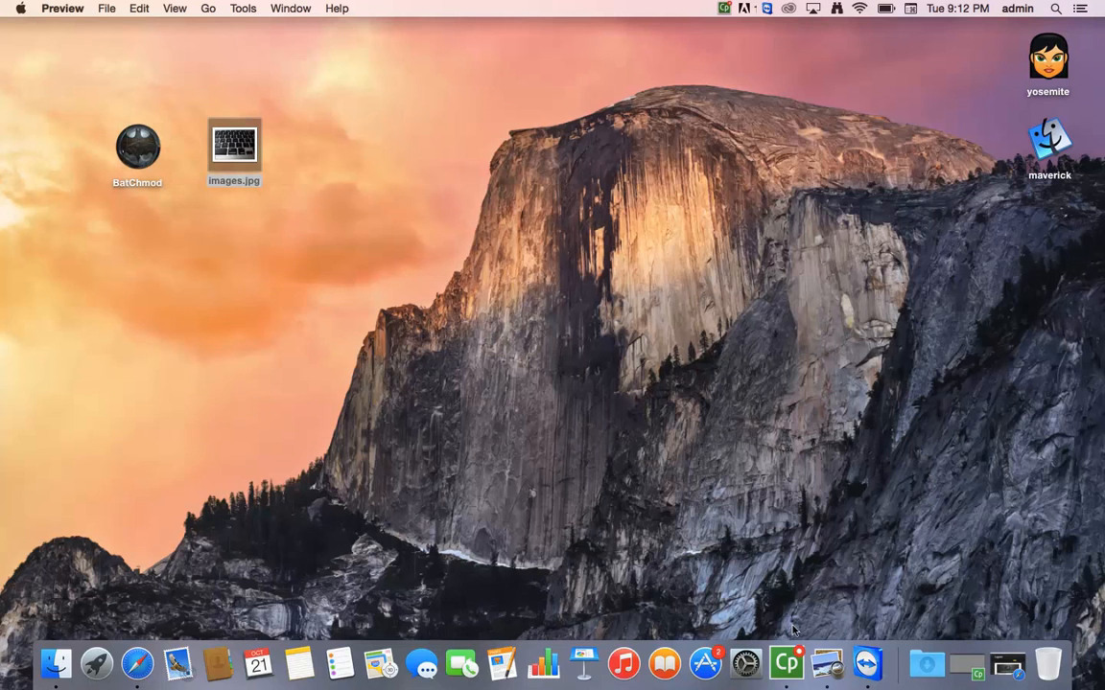
pyautogui.moveTo(786, 664)
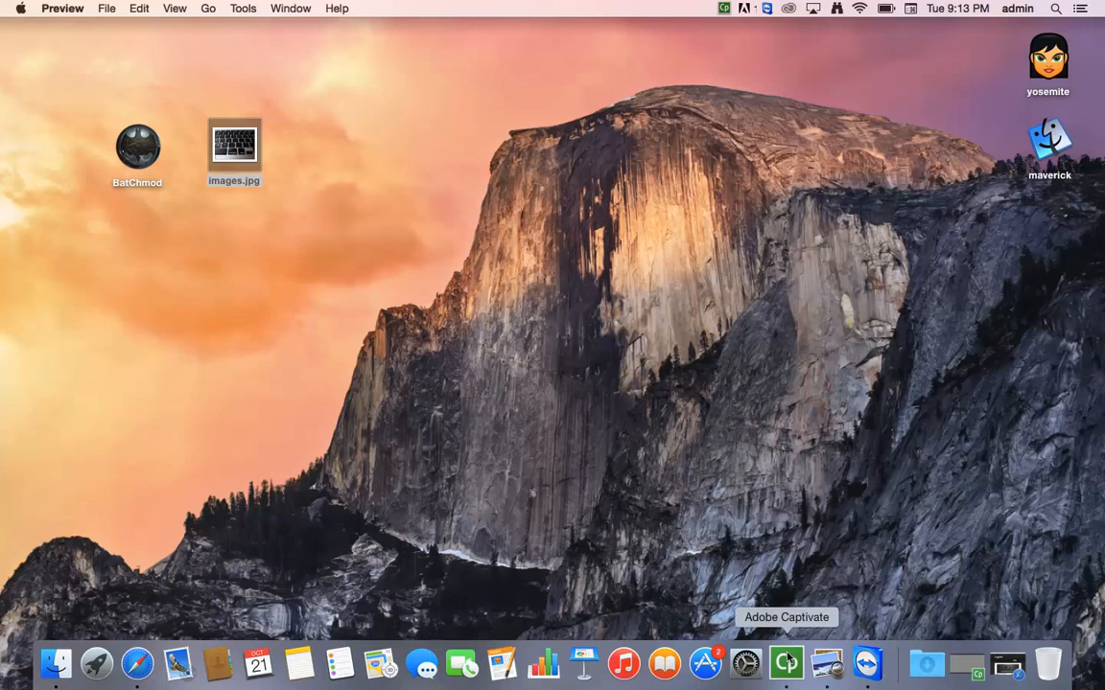